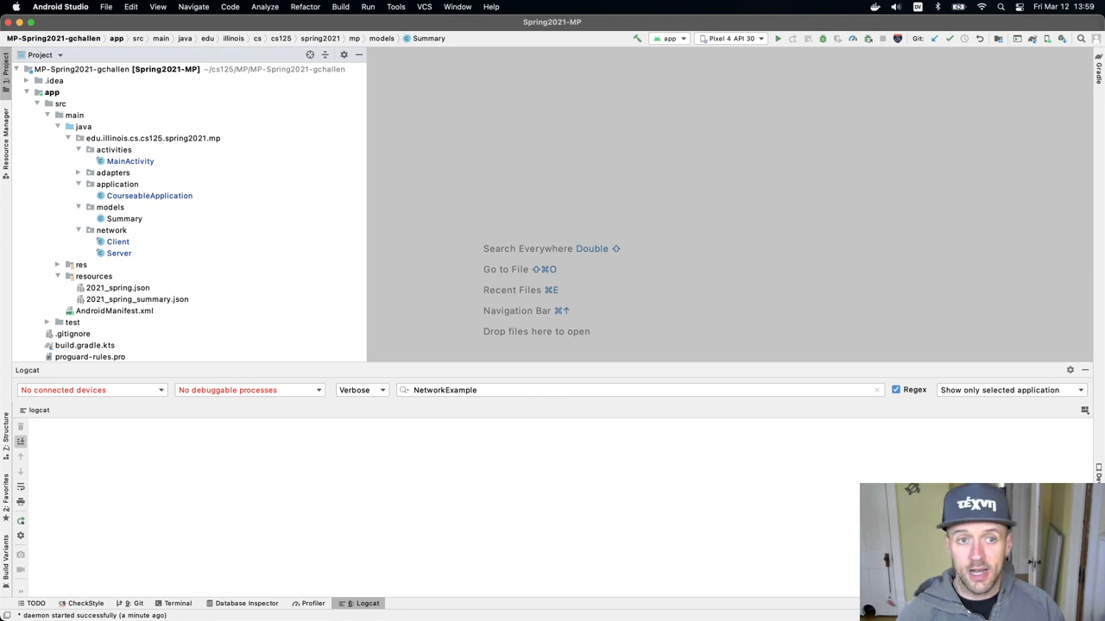
{"action": "mouse_move", "coordinate": [373, 183]}
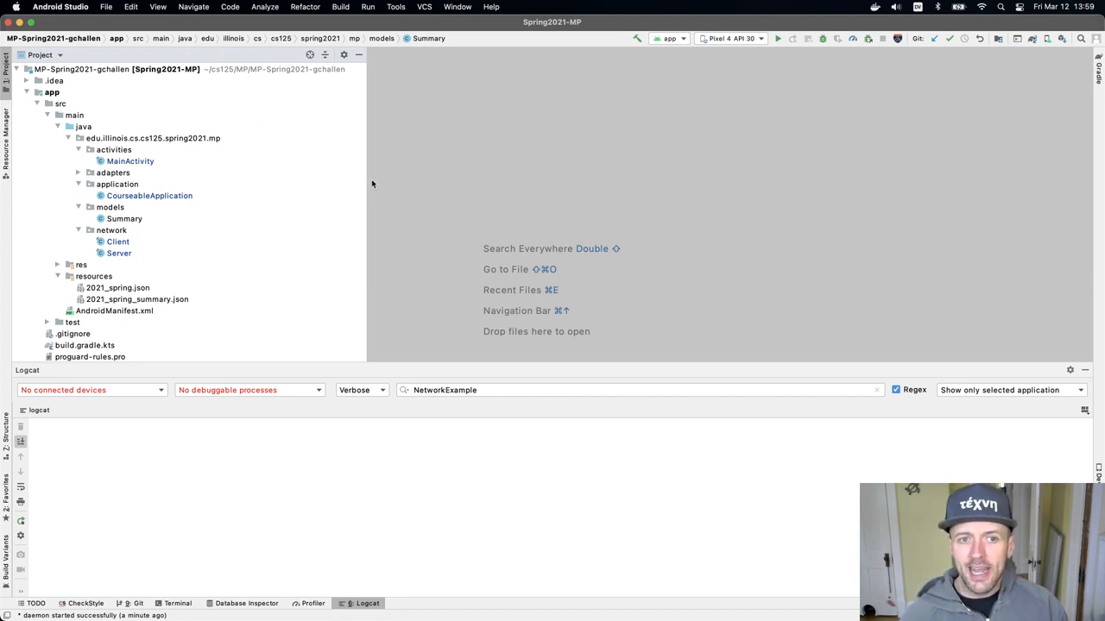
Narrow the project file tree to give the editor more room.
{"action": "left_click_drag", "start_coordinate": [366, 176], "coordinate": [245, 176]}
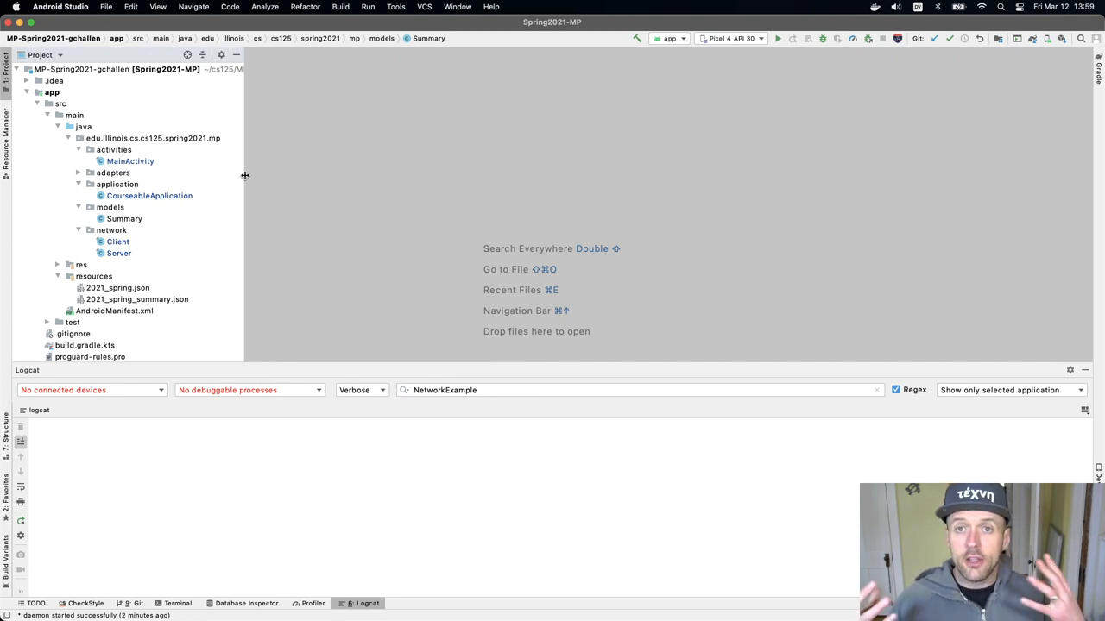
{"action": "mouse_move", "coordinate": [766, 79]}
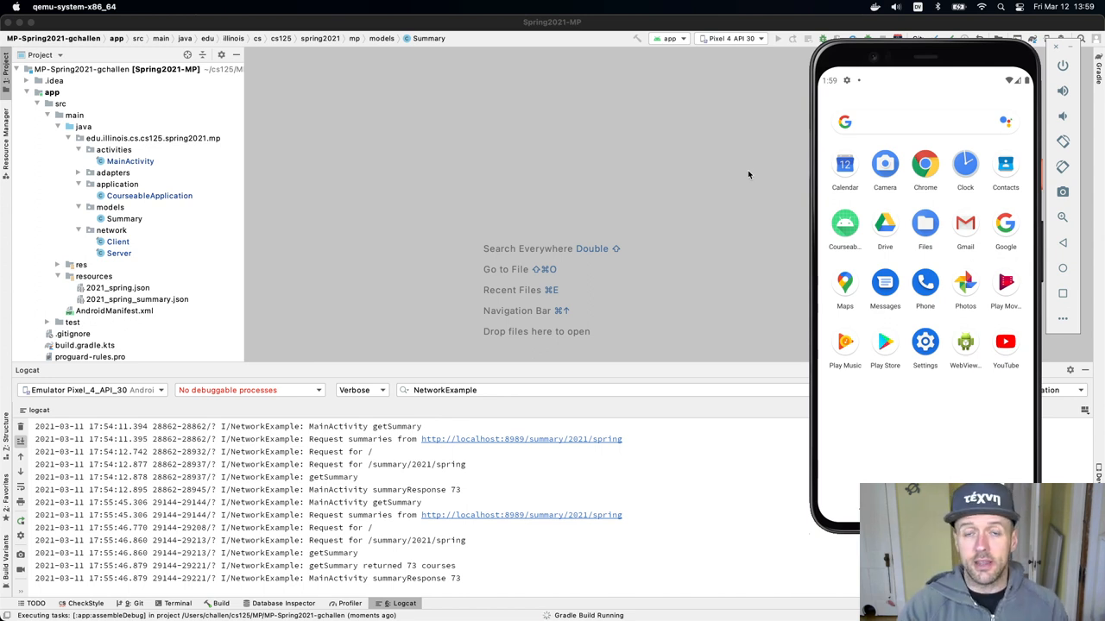
{"action": "mouse_move", "coordinate": [713, 171]}
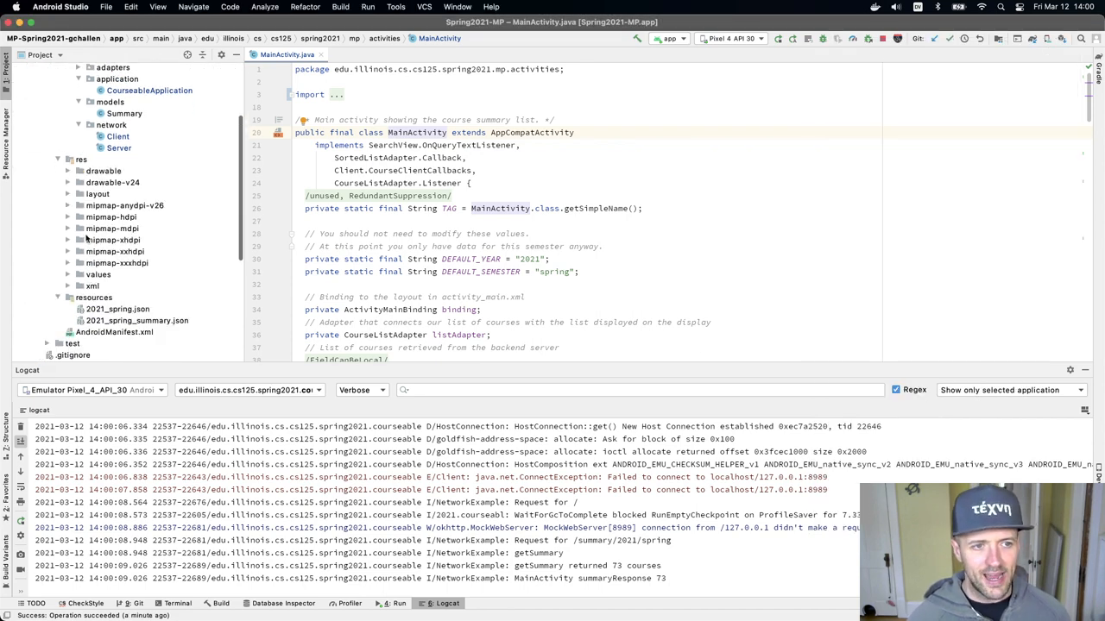
Open activity_main.xml from res/layout and switch it to XML code view.
{"action": "left_click", "coordinate": [69, 193]}
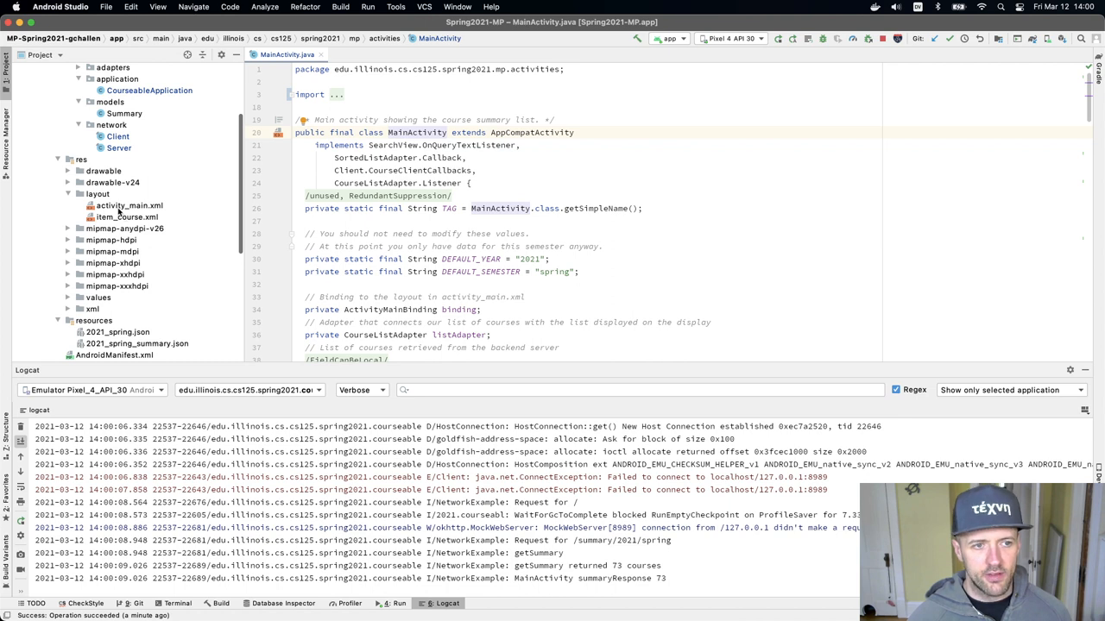
{"action": "double_click", "coordinate": [130, 205]}
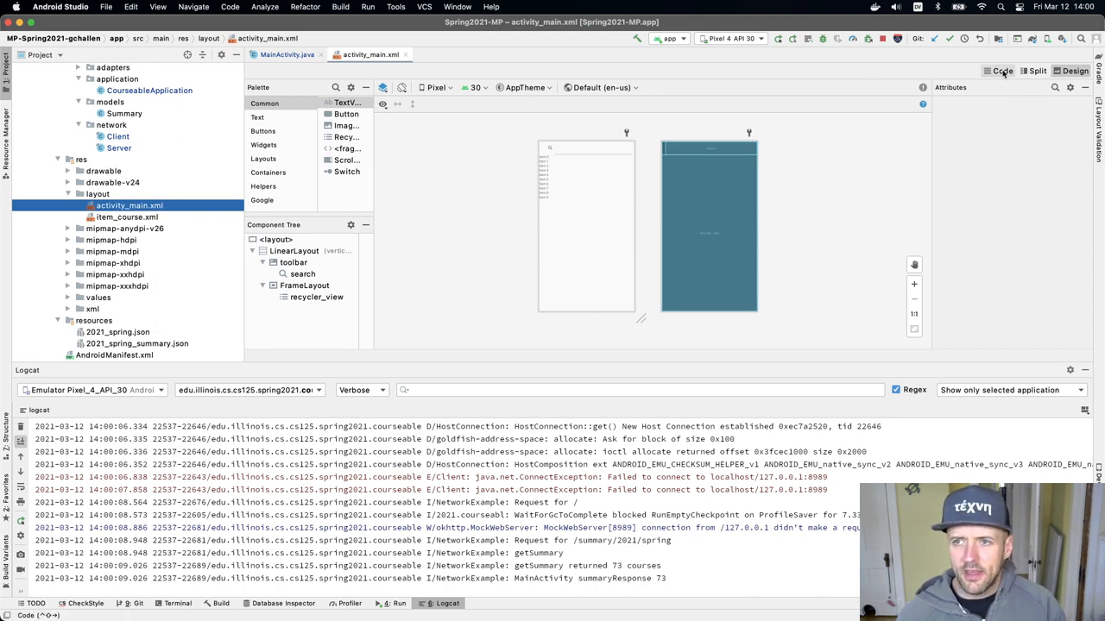
{"action": "left_click", "coordinate": [1001, 72]}
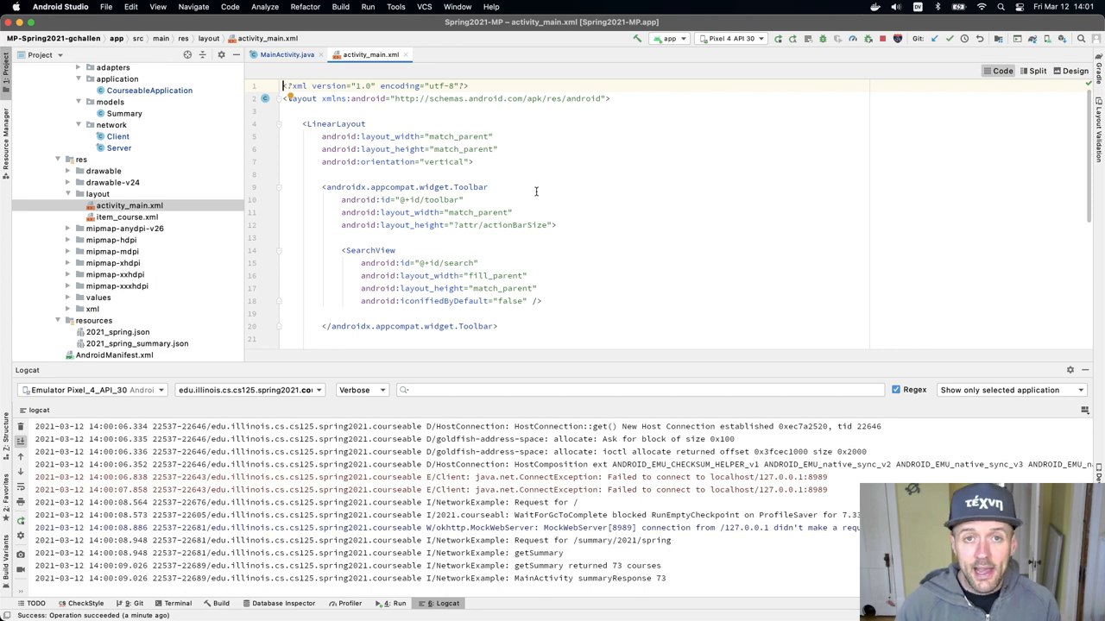
Scroll the layout XML to place a wrap_content TextView above the Toolbar.
{"action": "scroll", "scroll_direction": "down", "scroll_amount": 3}
{"action": "type", "text": "<TextView"}
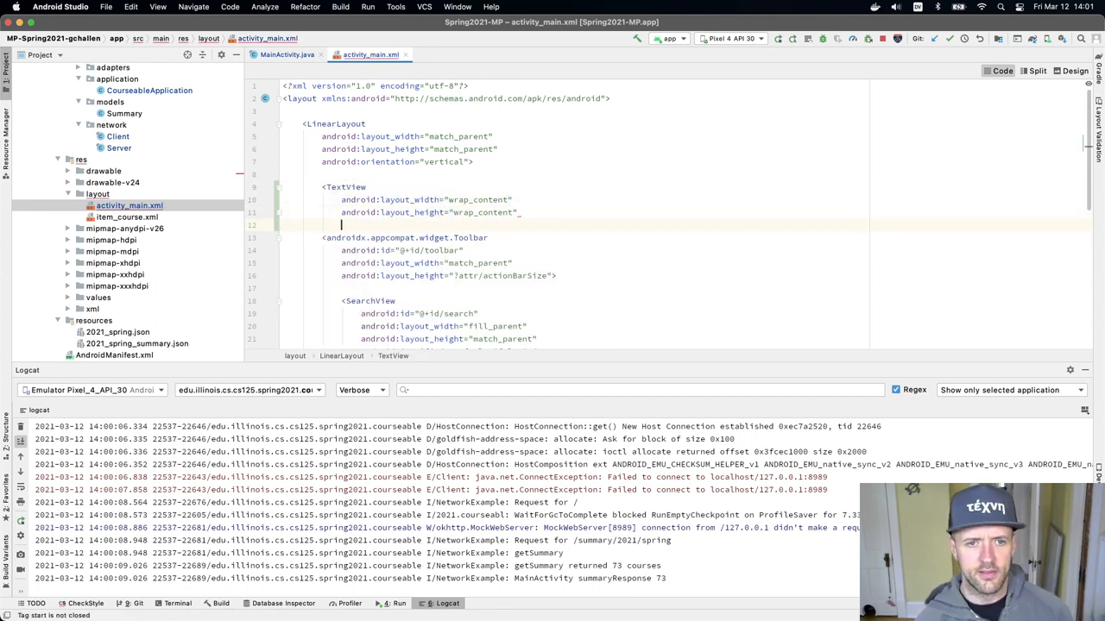
Give the new TextView an android:text="Hello" attribute.
{"action": "type", "text": "android"}
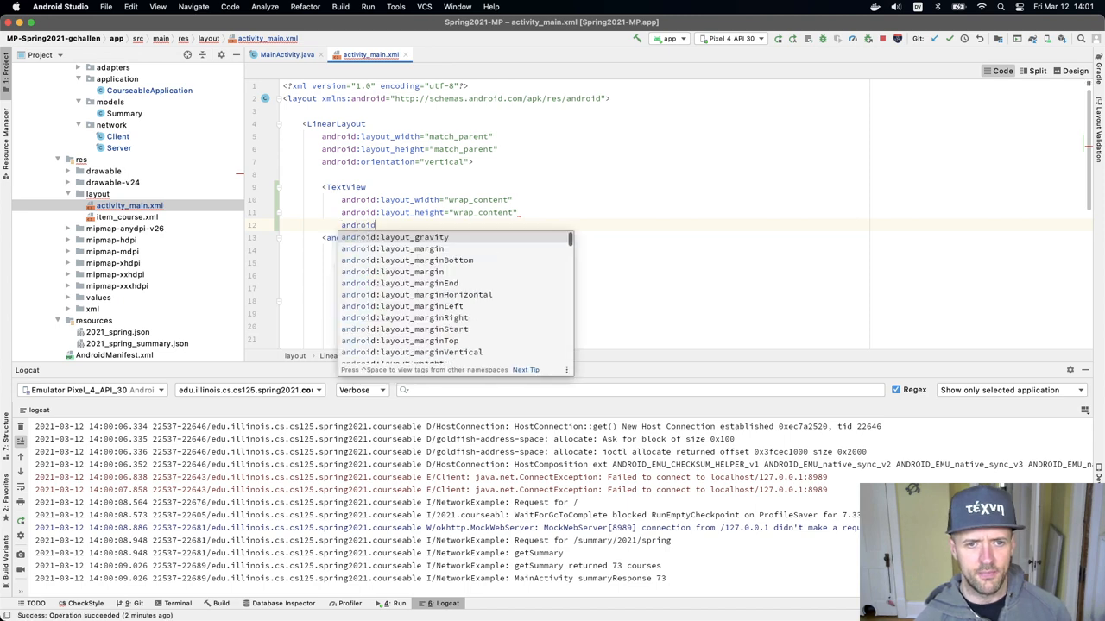
{"action": "type", "text": "cont"}
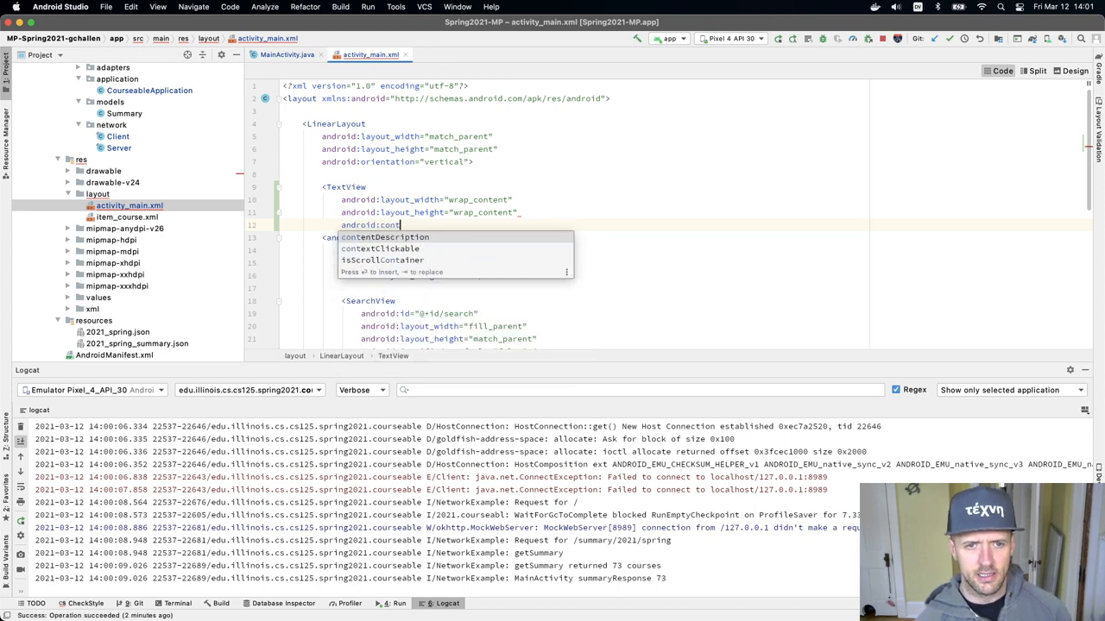
{"action": "type", "text": "text"}
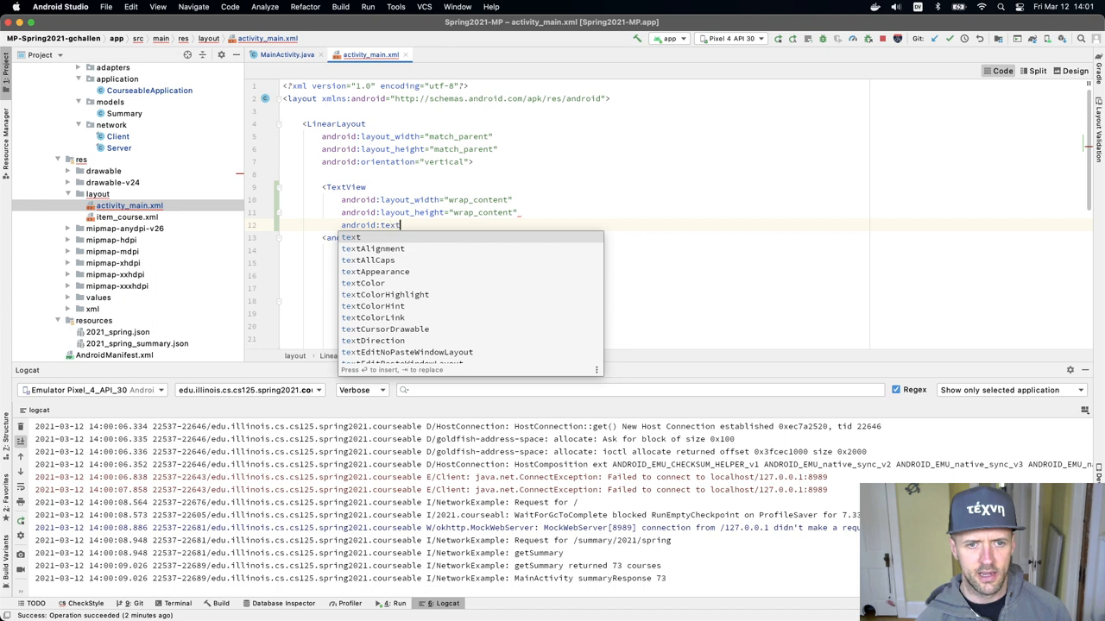
{"action": "type", "text": "\"Hello\""}
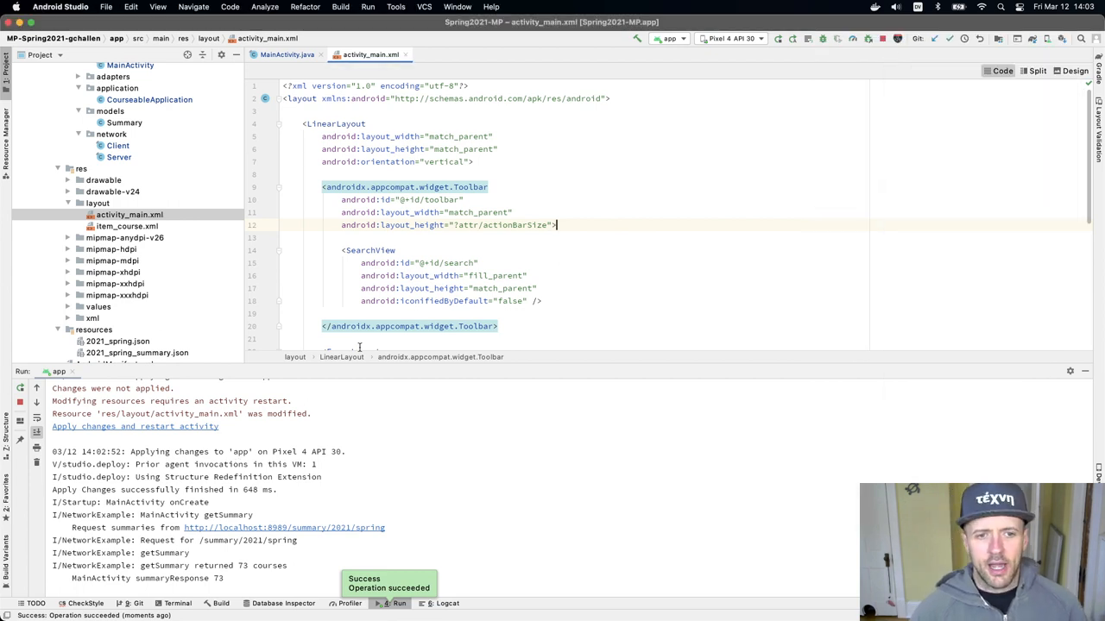
Select the SearchView element and search the running app for 'eth'.
{"action": "left_click", "coordinate": [440, 604]}
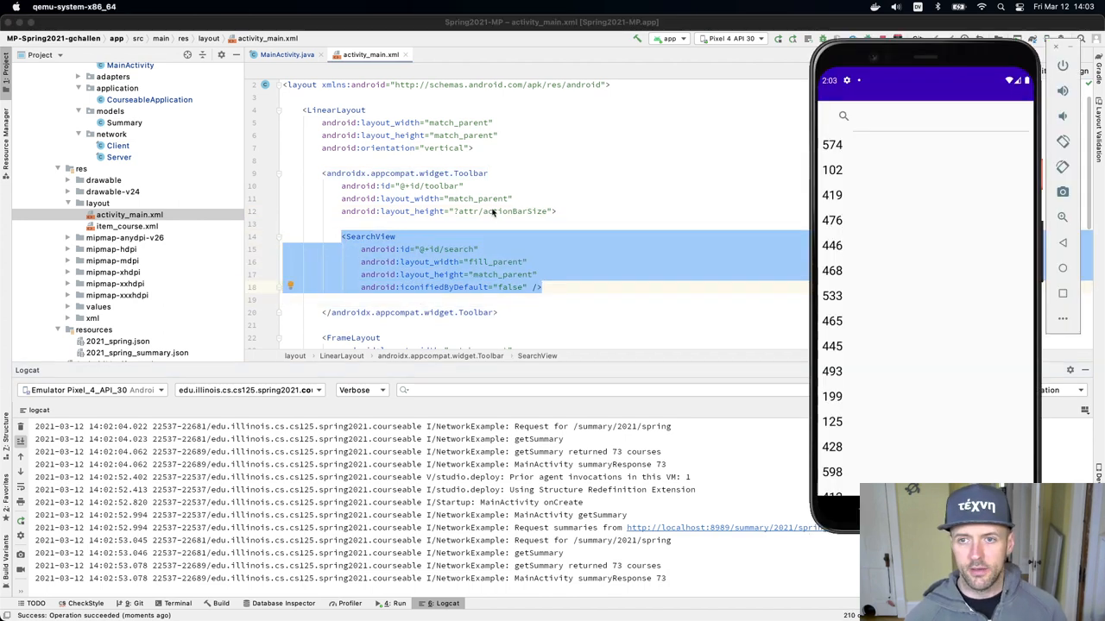
{"action": "left_click", "coordinate": [923, 116]}
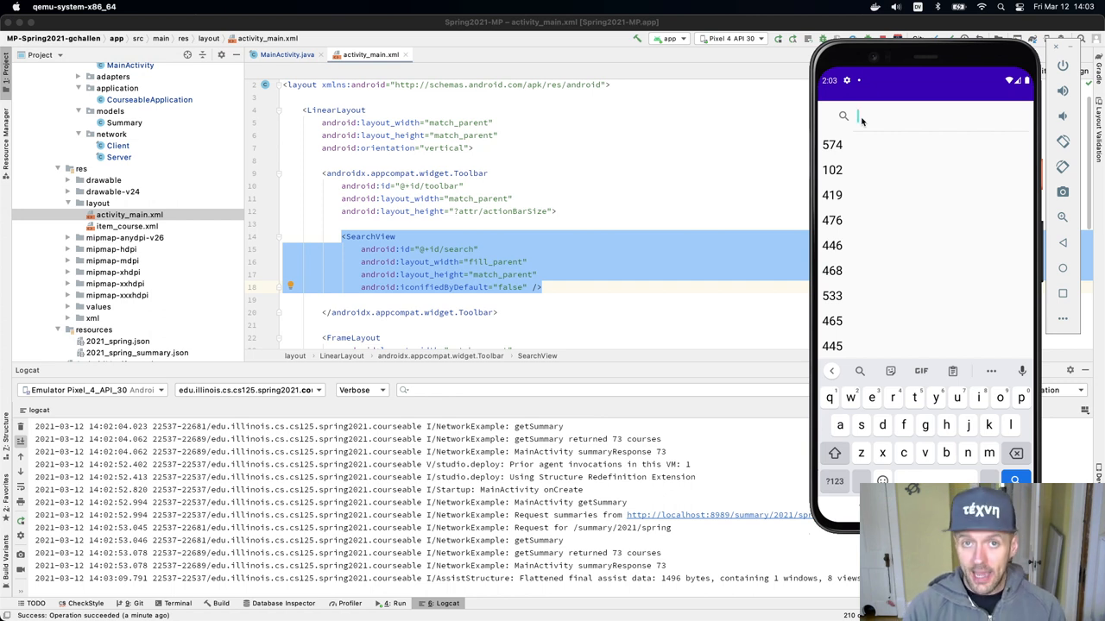
{"action": "type", "text": "eth"}
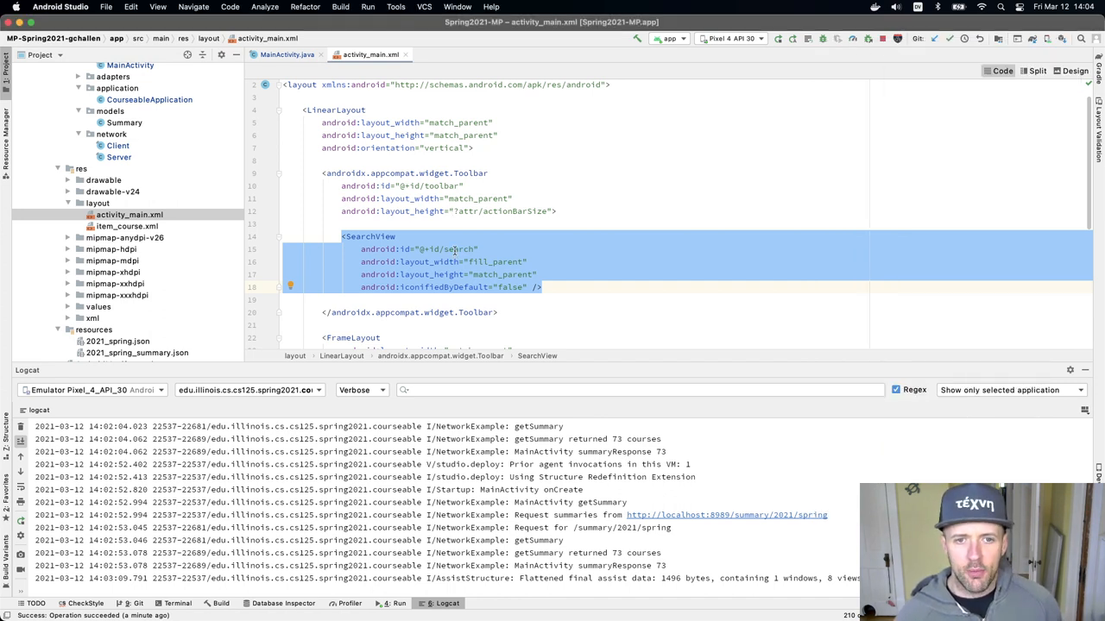
Follow the search view's id from the layout into MainActivity's onCreate.
{"action": "double_click", "coordinate": [459, 249]}
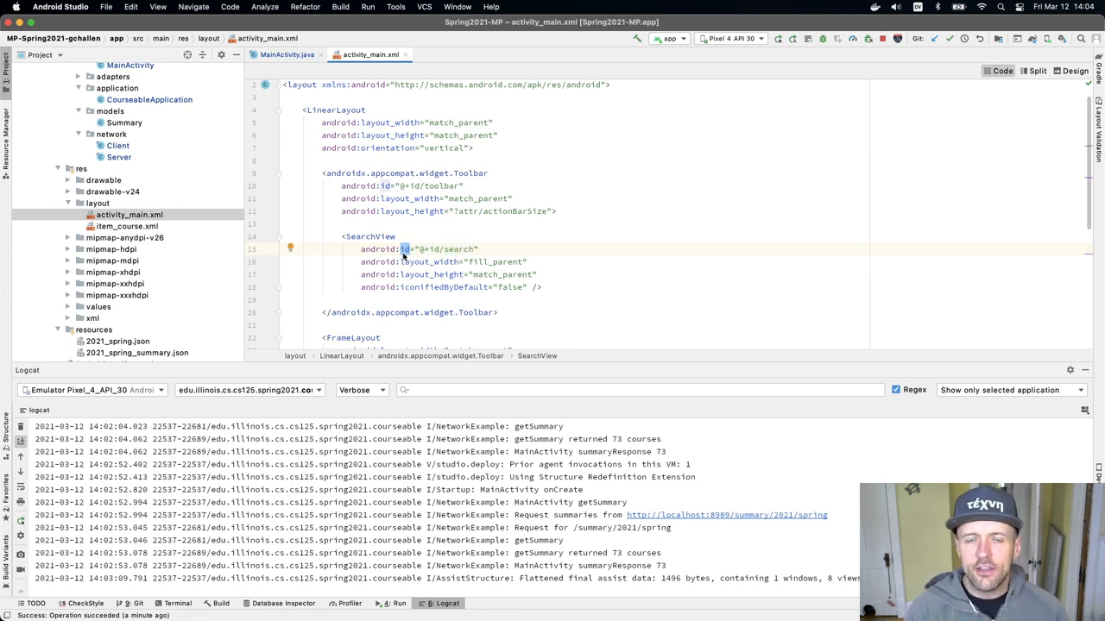
{"action": "left_click", "coordinate": [282, 53]}
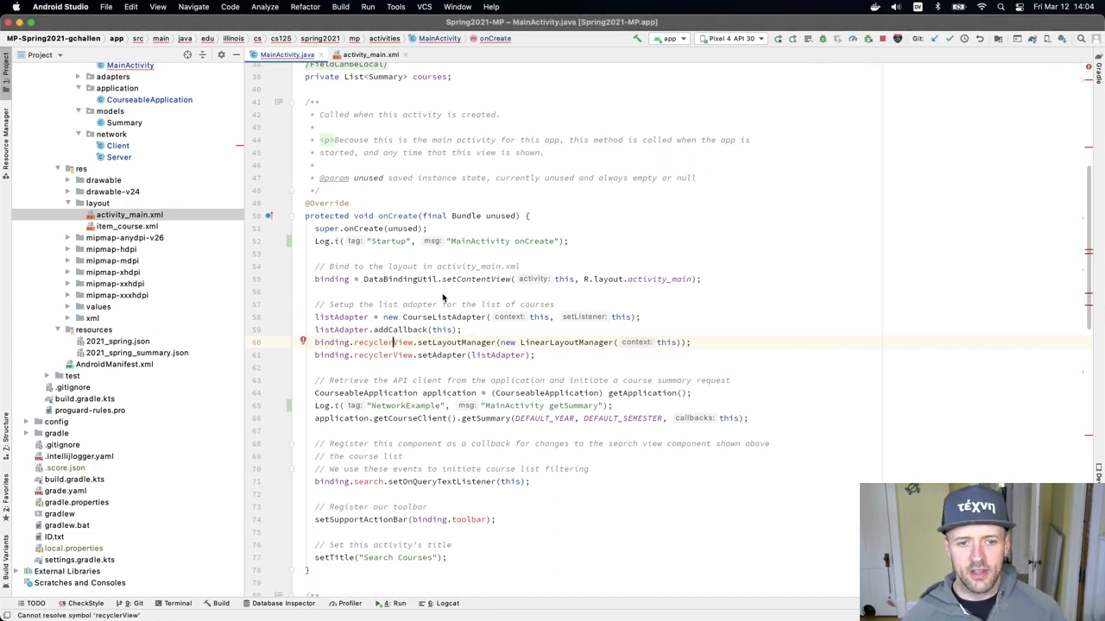
{"action": "scroll", "scroll_direction": "down", "scroll_amount": 3}
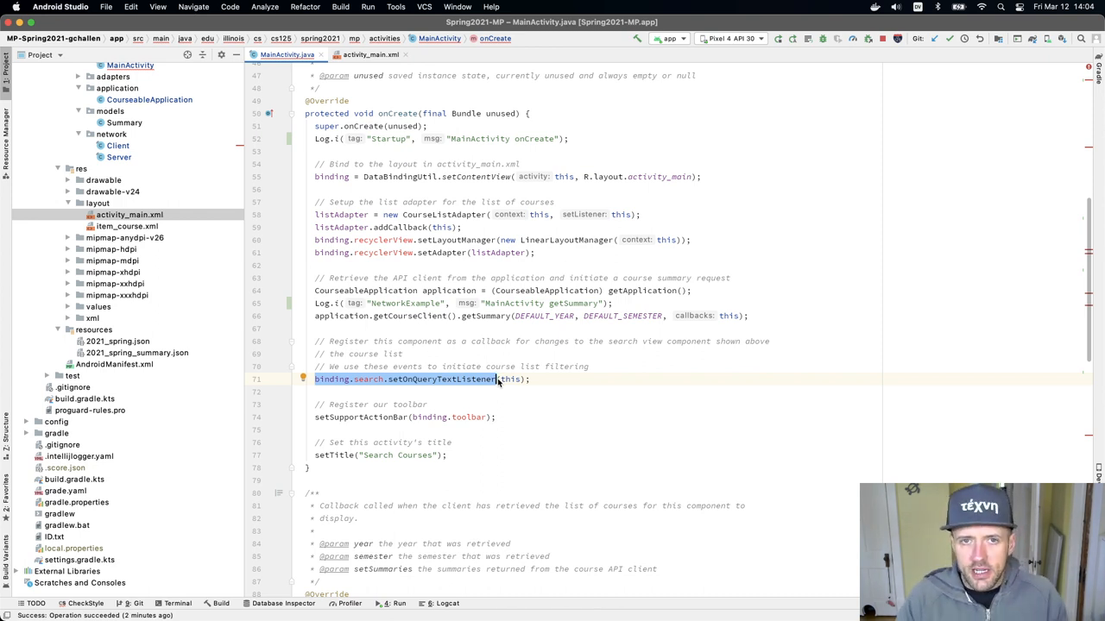
{"action": "left_click", "coordinate": [335, 7]}
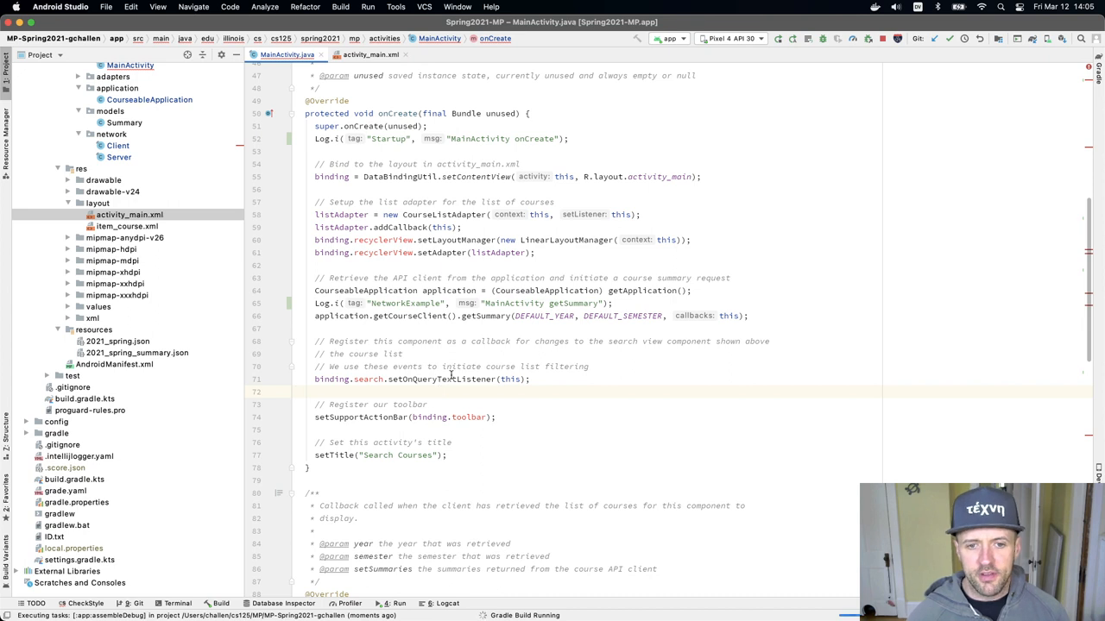
{"action": "double_click", "coordinate": [387, 354]}
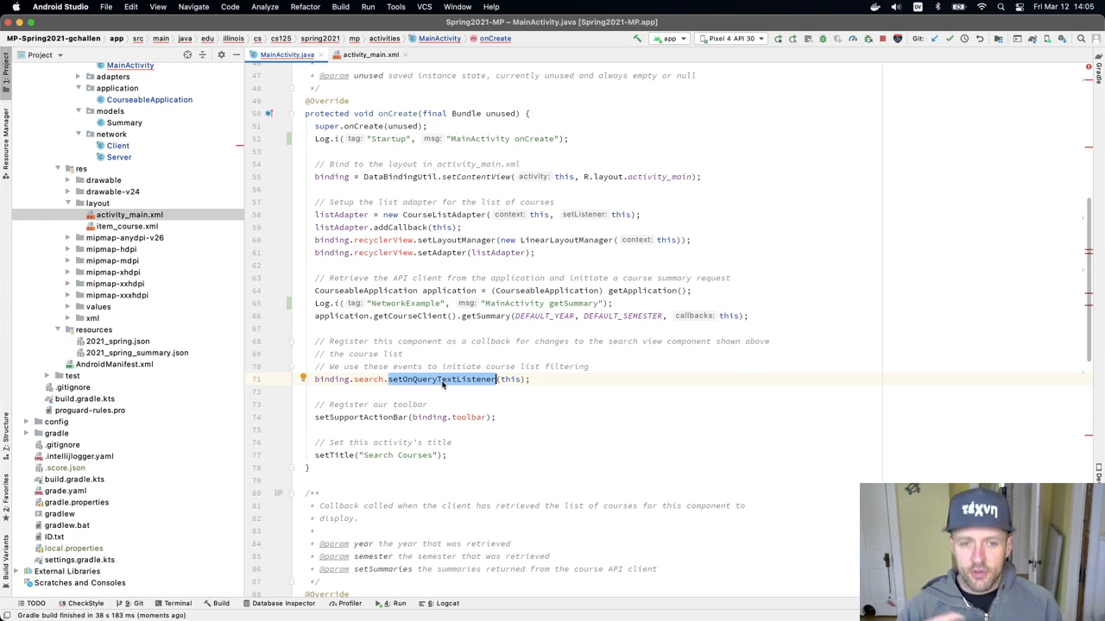
{"action": "scroll", "scroll_direction": "down", "scroll_amount": 3}
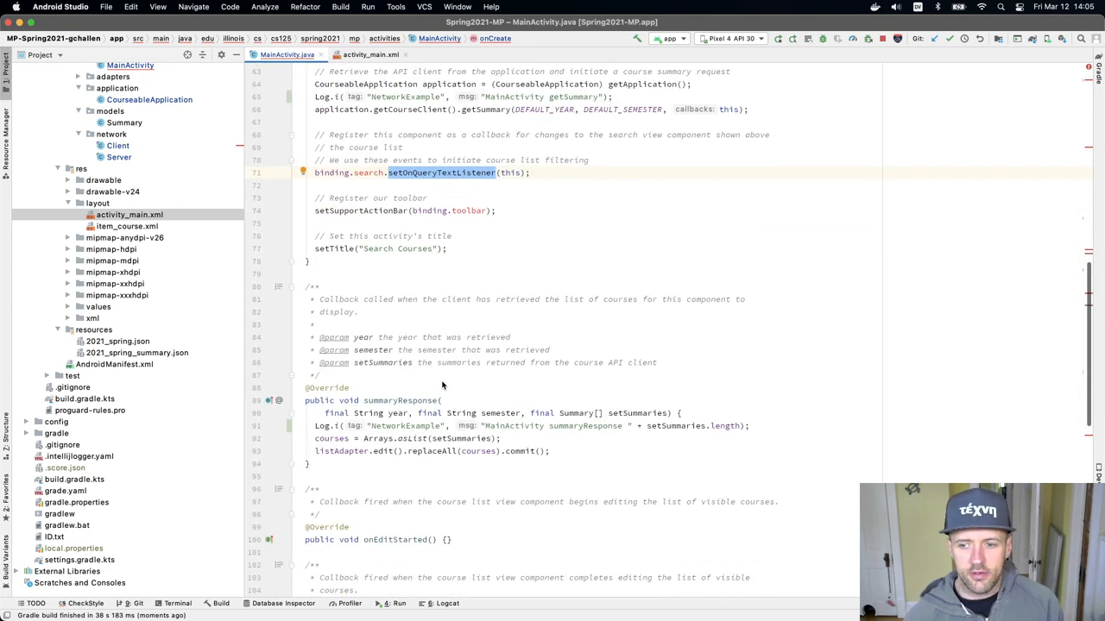
{"action": "scroll", "scroll_direction": "down", "scroll_amount": 3}
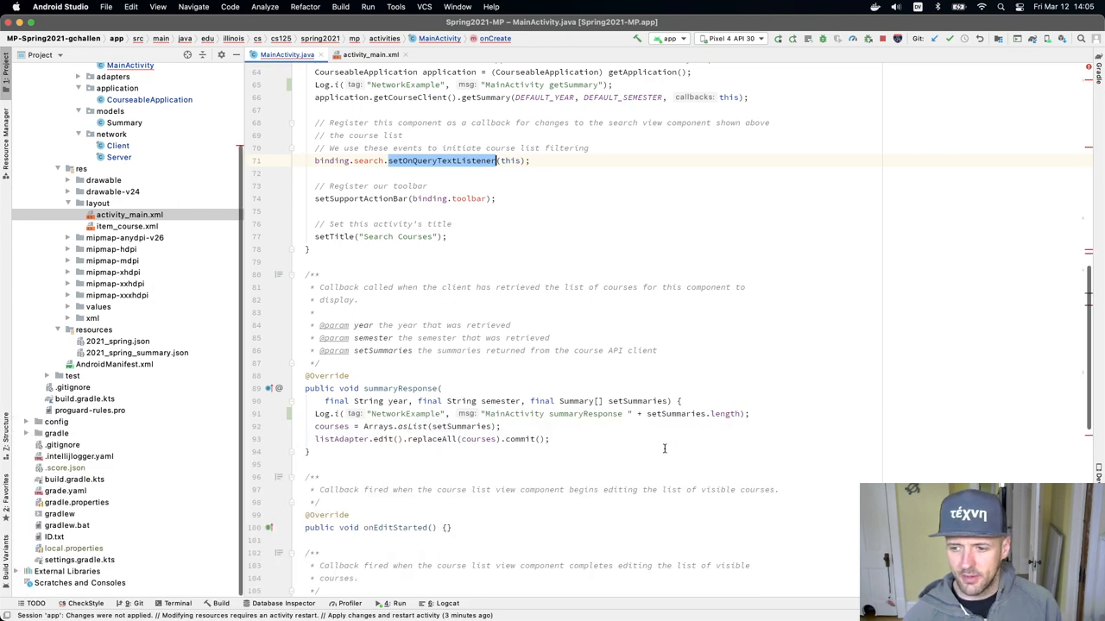
{"action": "scroll", "scroll_direction": "down", "scroll_amount": 3}
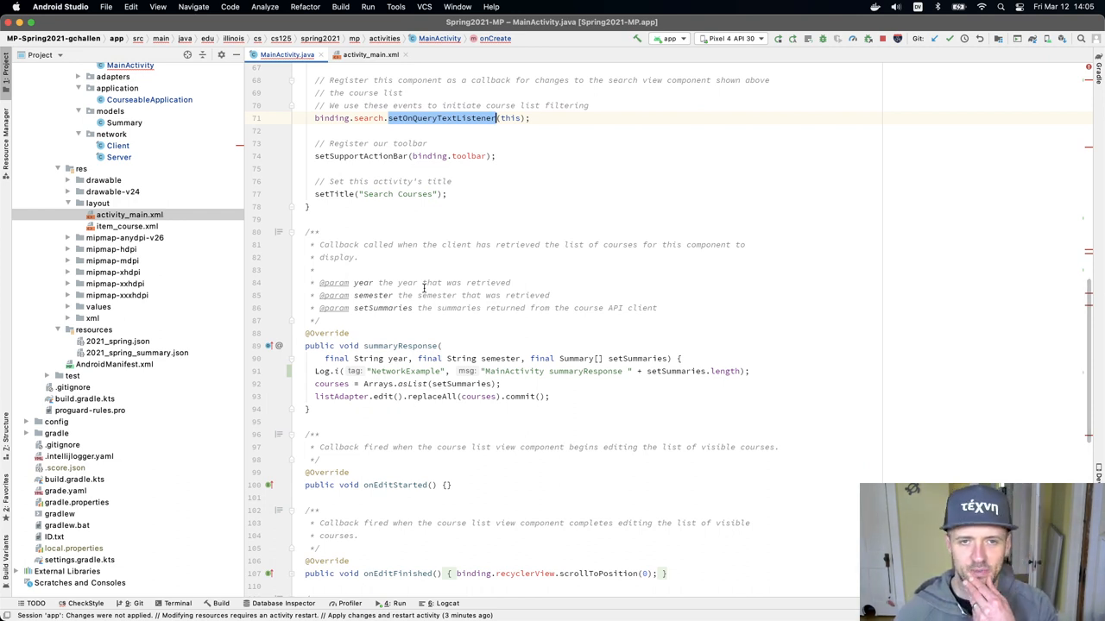
{"action": "scroll", "scroll_direction": "down", "scroll_amount": 3}
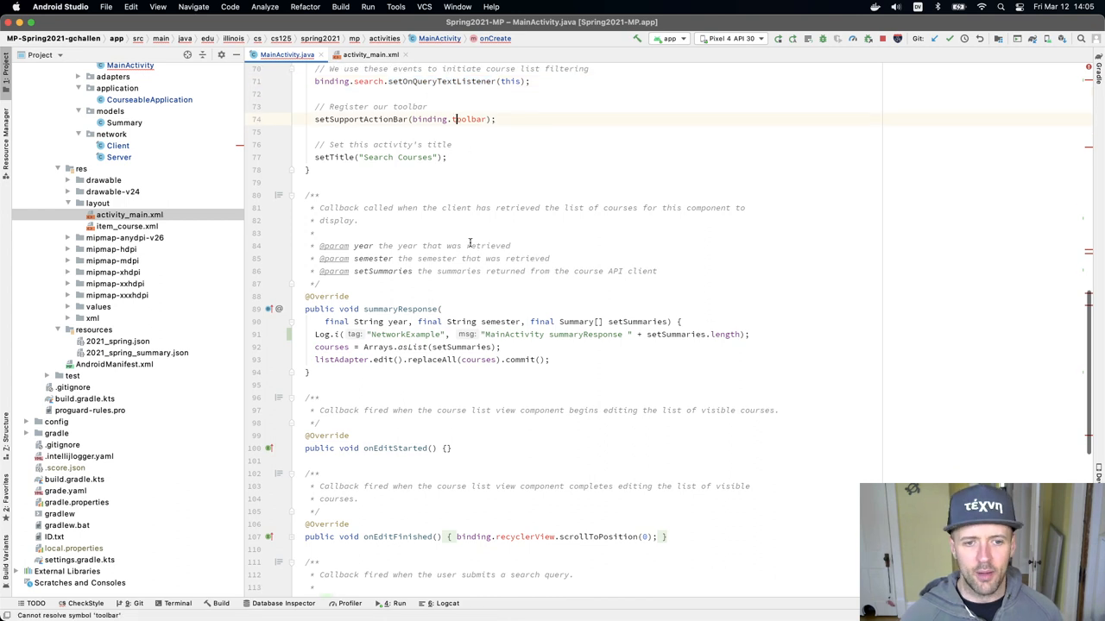
{"action": "scroll", "scroll_direction": "down", "scroll_amount": 3}
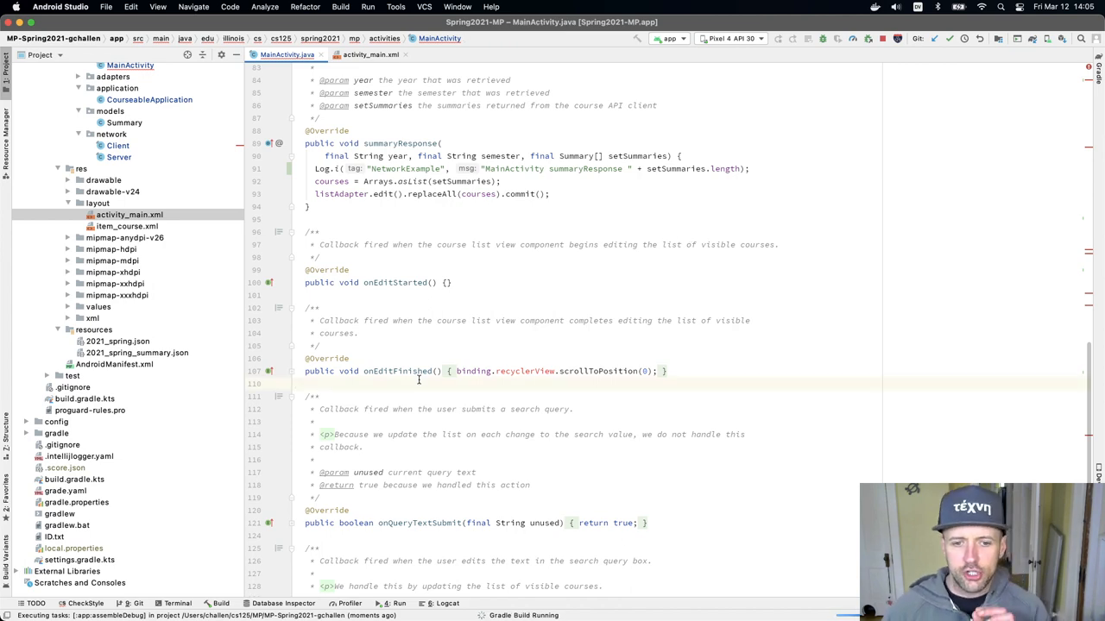
{"action": "scroll", "scroll_direction": "down", "scroll_amount": 3}
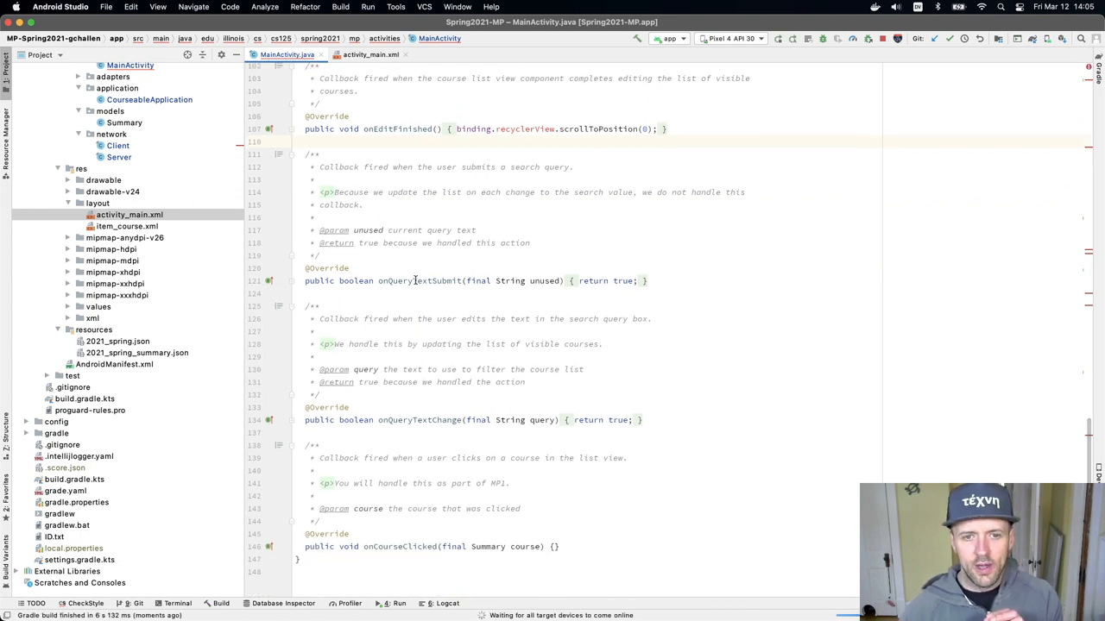
{"action": "double_click", "coordinate": [424, 280]}
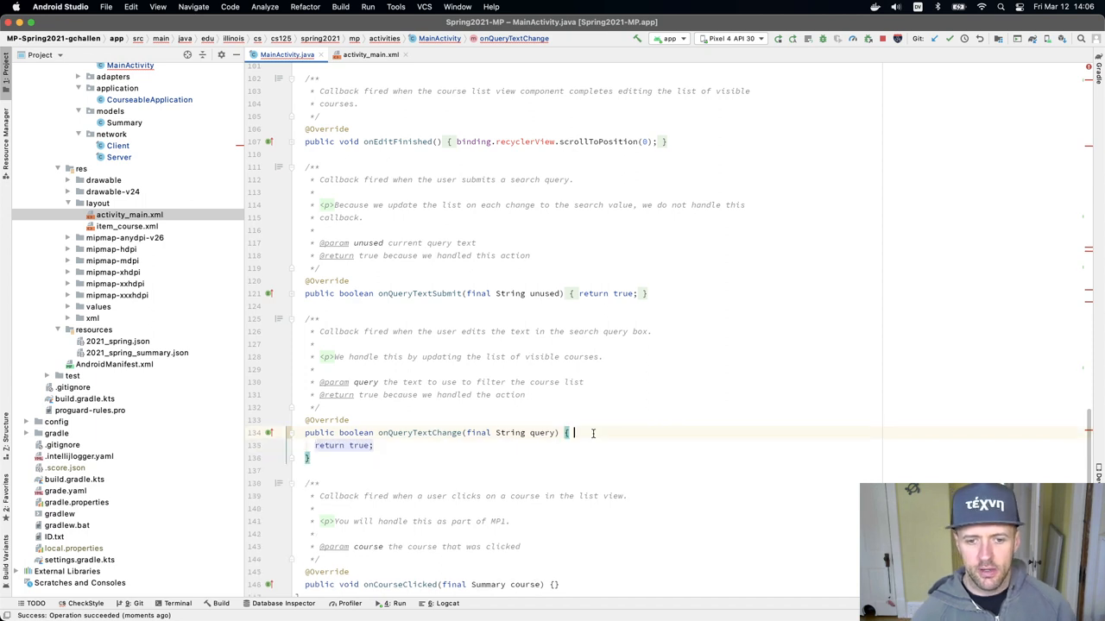
Add Log.i("QueryText", query) inside onQueryTextChange.
{"action": "type", "text": "Log."}
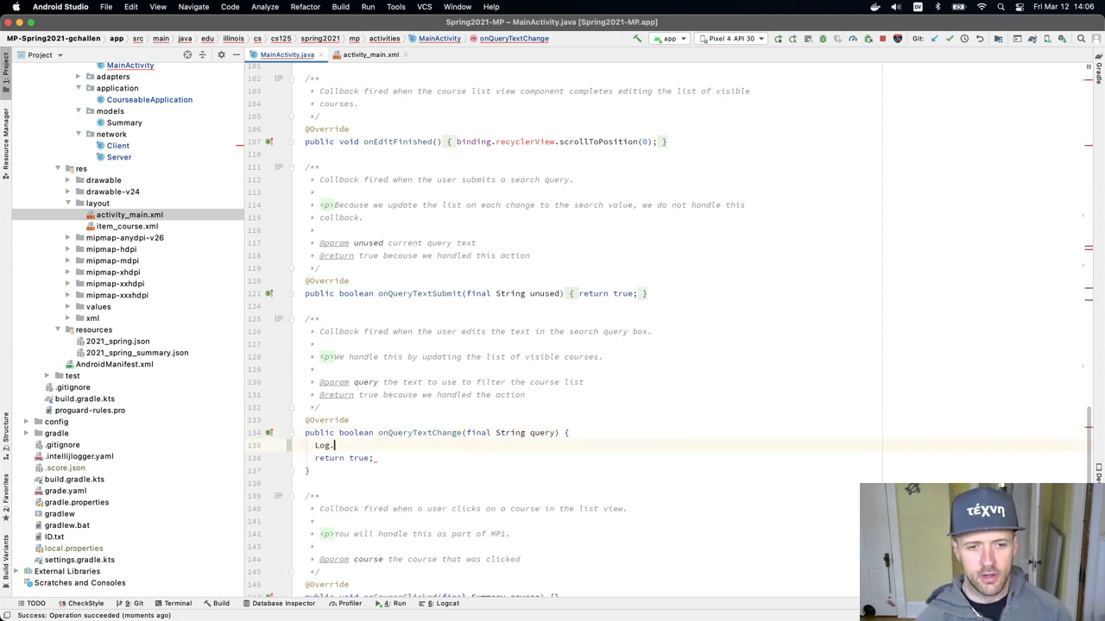
{"action": "type", "text": "i(\"\")"}
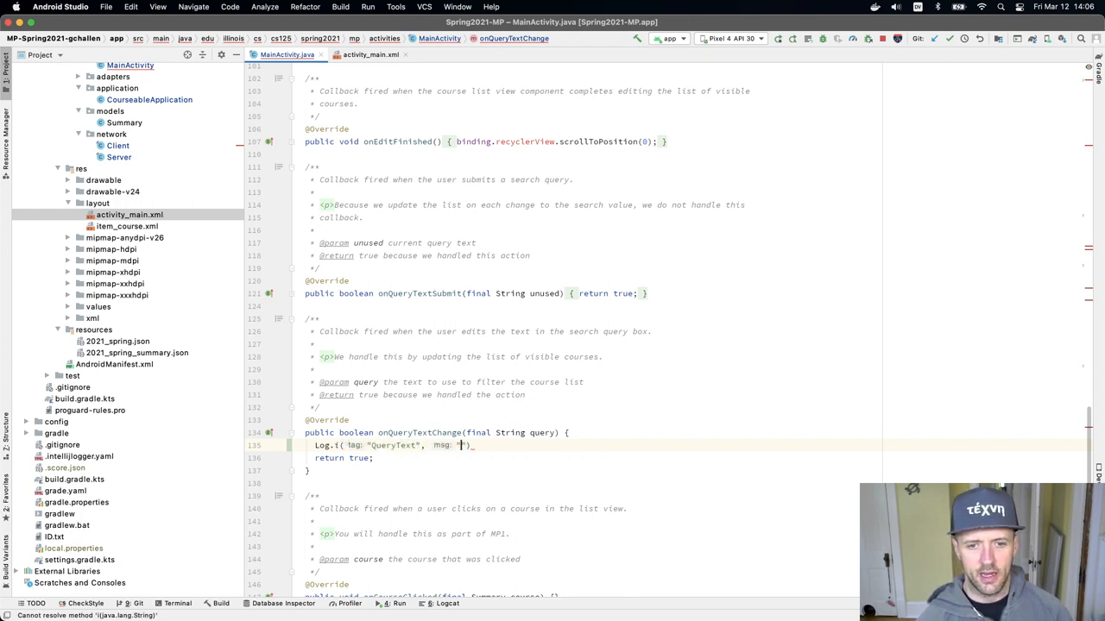
{"action": "type", "text": "query"}
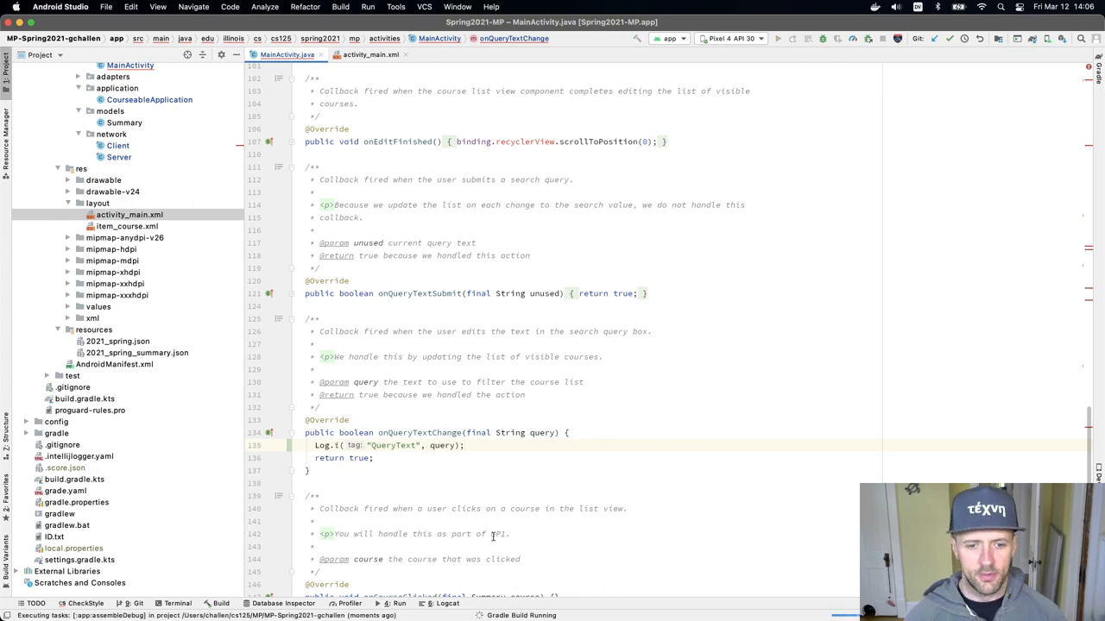
Filter Logcat by QueryText and type 'ttt' into the app's search to see entries appear.
{"action": "left_click", "coordinate": [442, 604]}
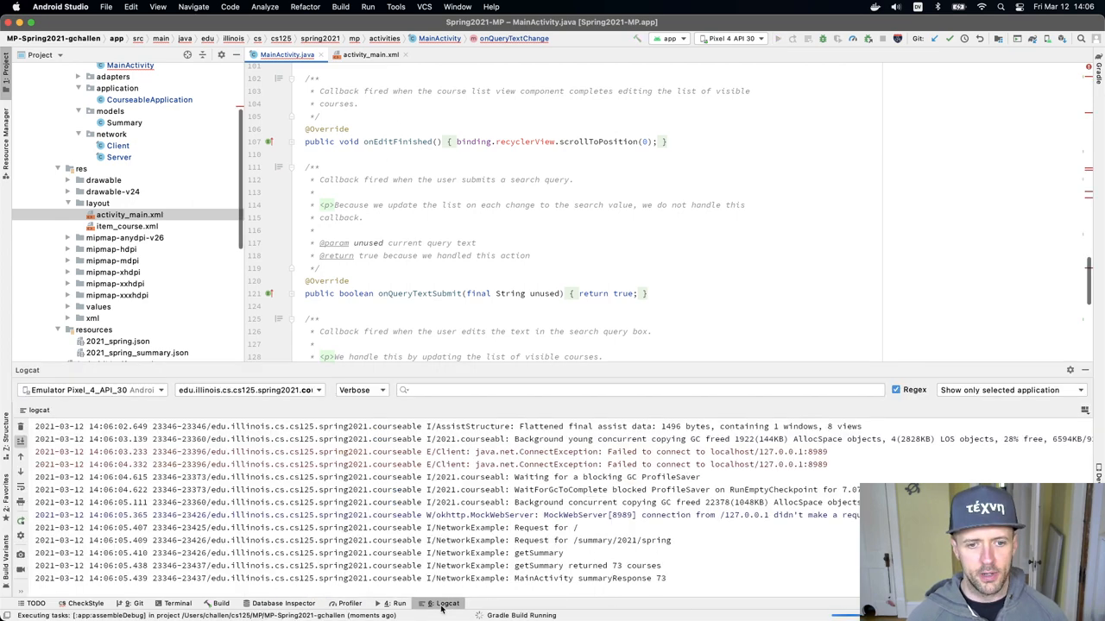
{"action": "type", "text": "QUe"}
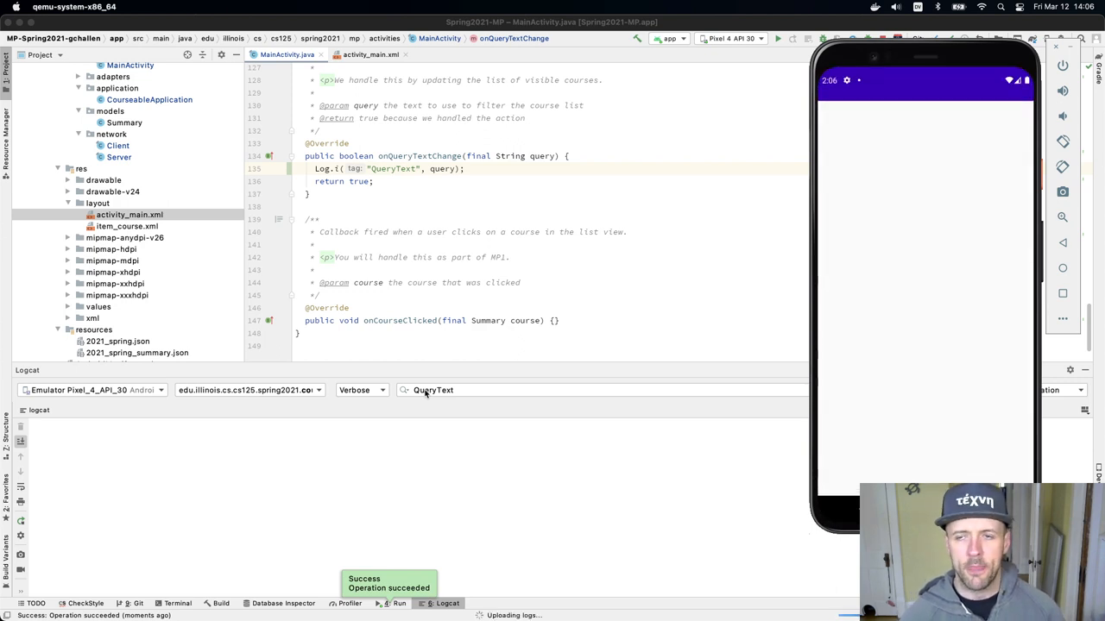
{"action": "left_click", "coordinate": [923, 118]}
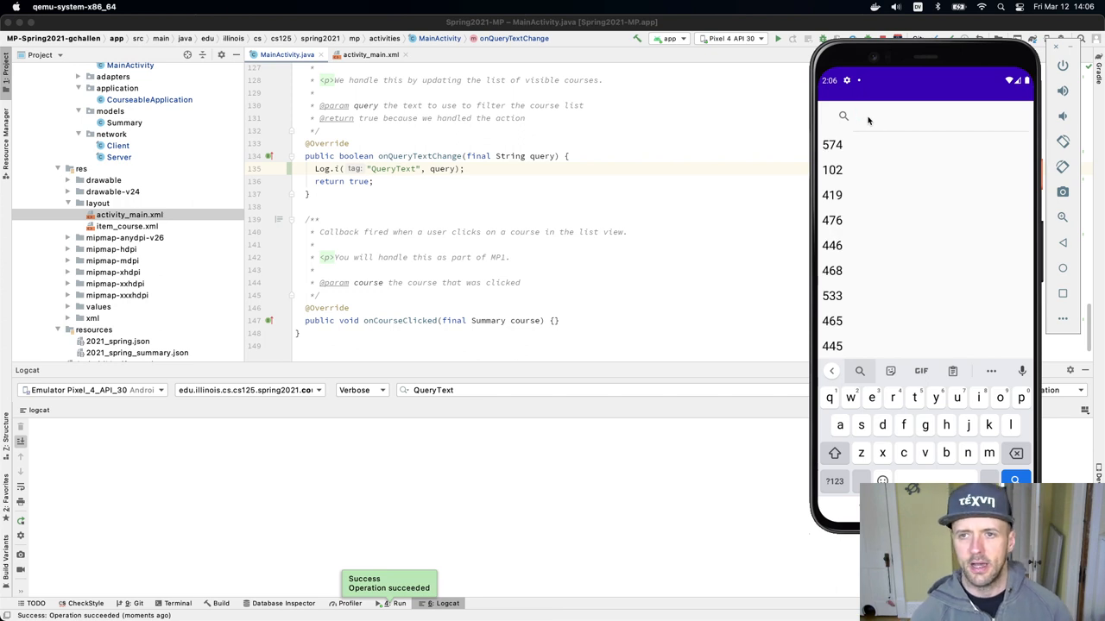
{"action": "type", "text": "ttt"}
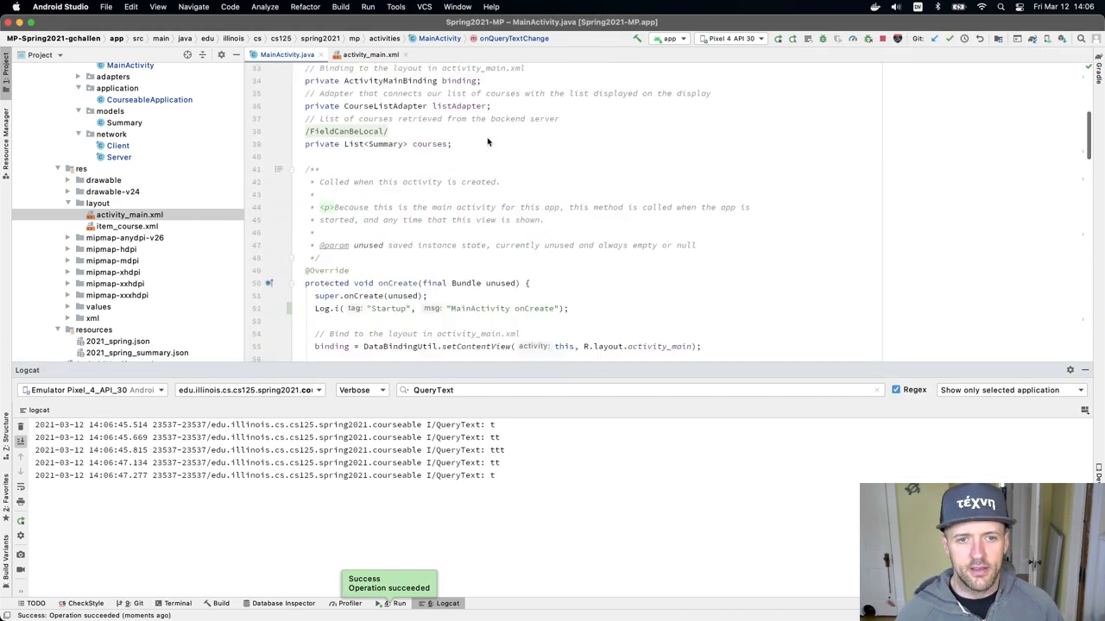
{"action": "scroll", "scroll_direction": "down", "scroll_amount": 3}
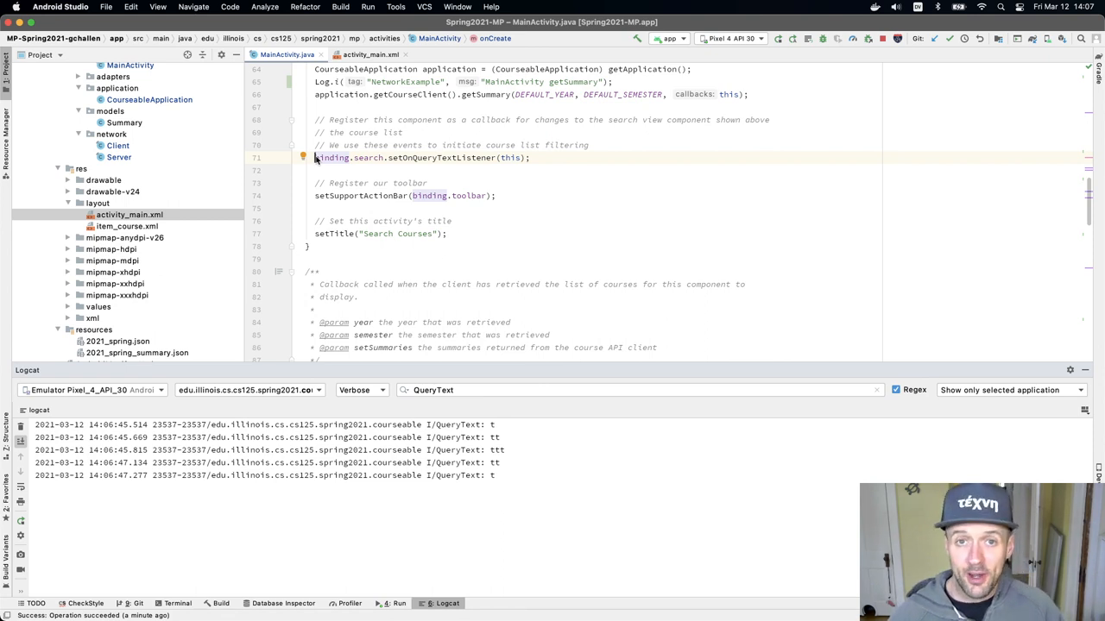
{"action": "scroll", "scroll_direction": "down", "scroll_amount": 3}
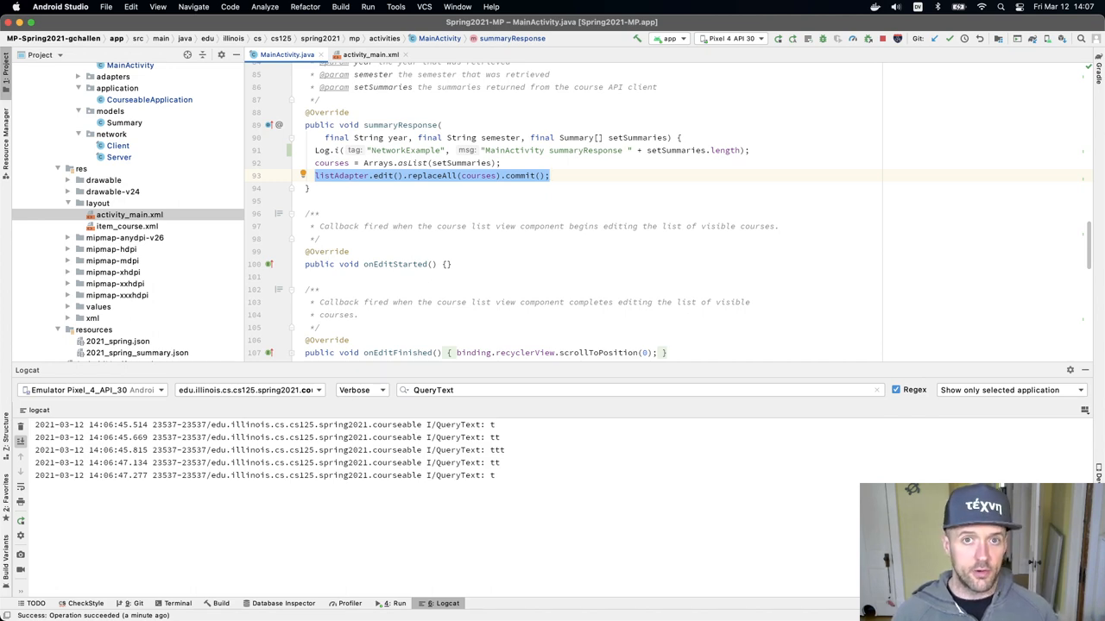
{"action": "scroll", "scroll_direction": "down", "scroll_amount": 3}
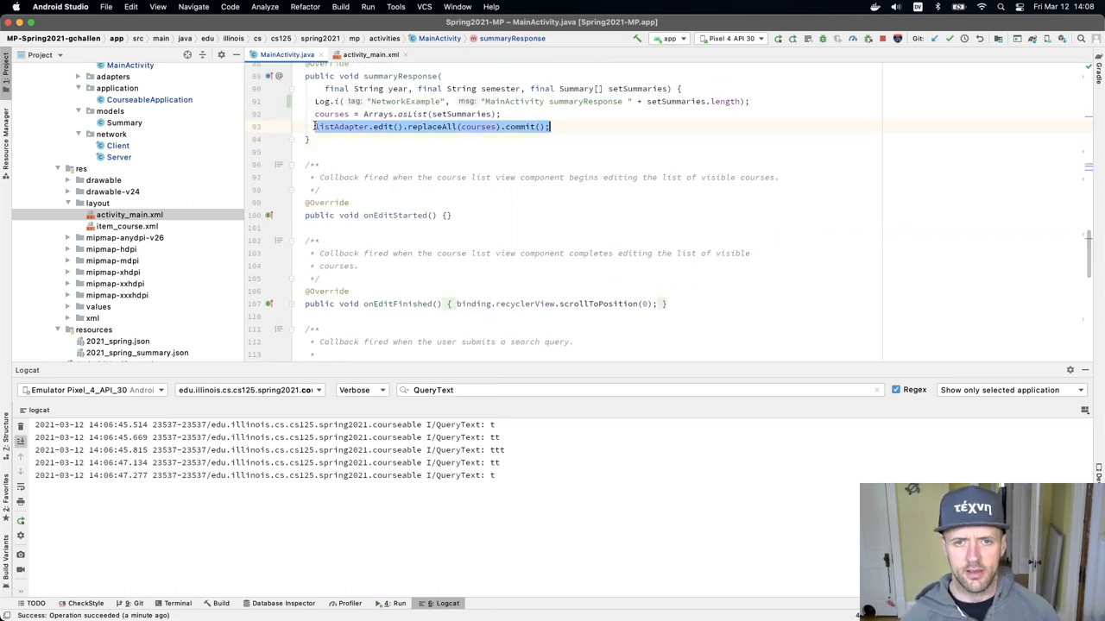
{"action": "scroll", "scroll_direction": "down", "scroll_amount": 3}
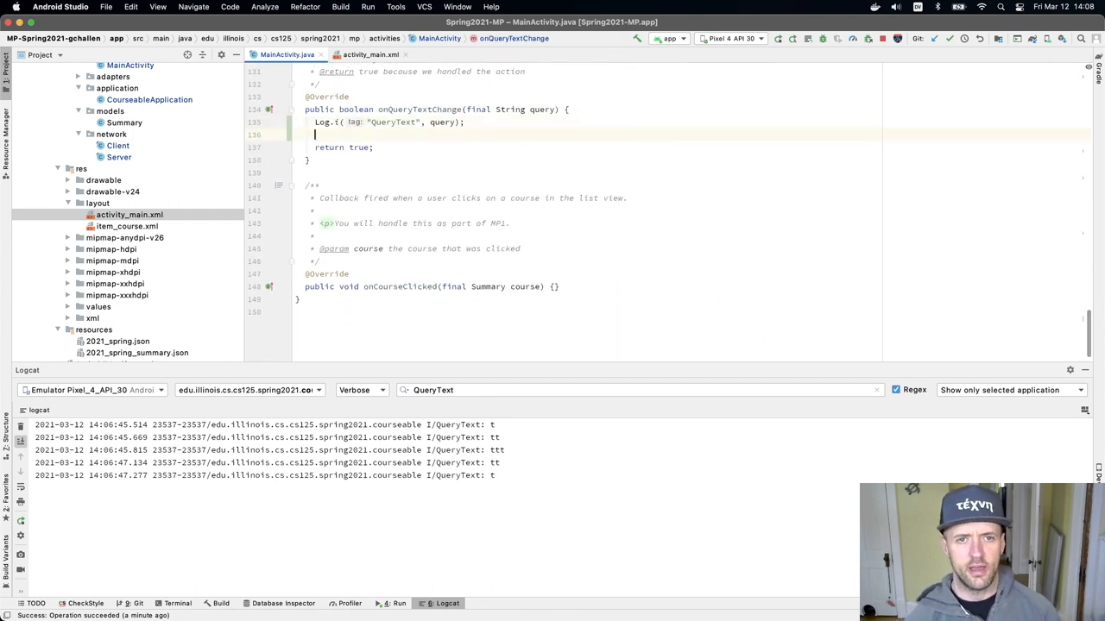
Write an if on the query that clears the list via listAdapter.edit().removeAll().
{"action": "type", "text": "if (query.equals(\""}
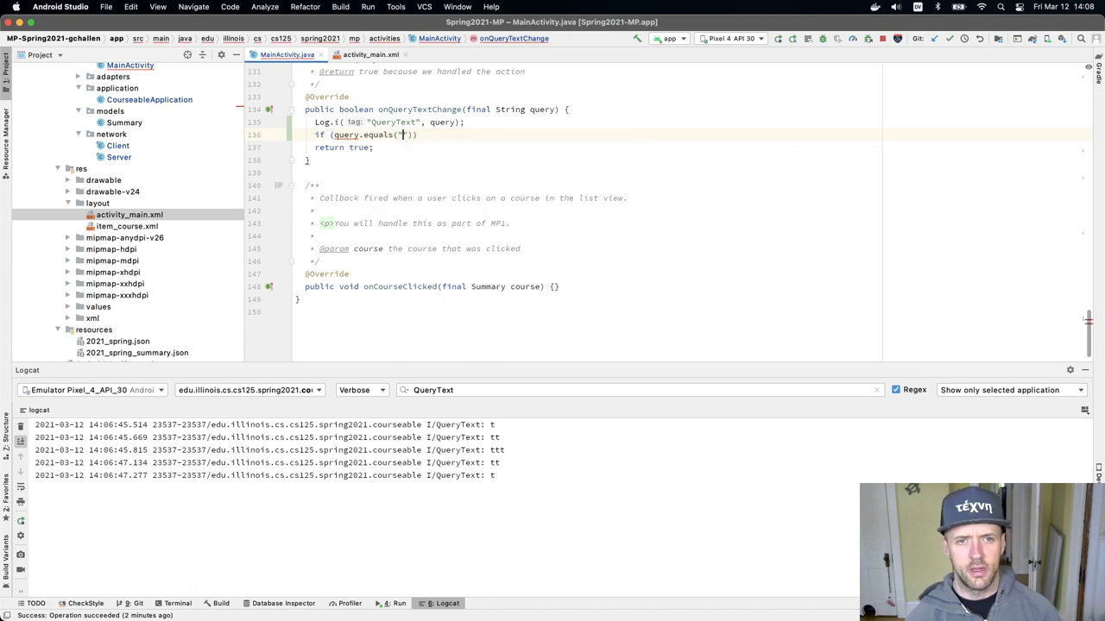
{"action": "type", "text": "listAdapter.edit().replaceAll(courses).commit();"}
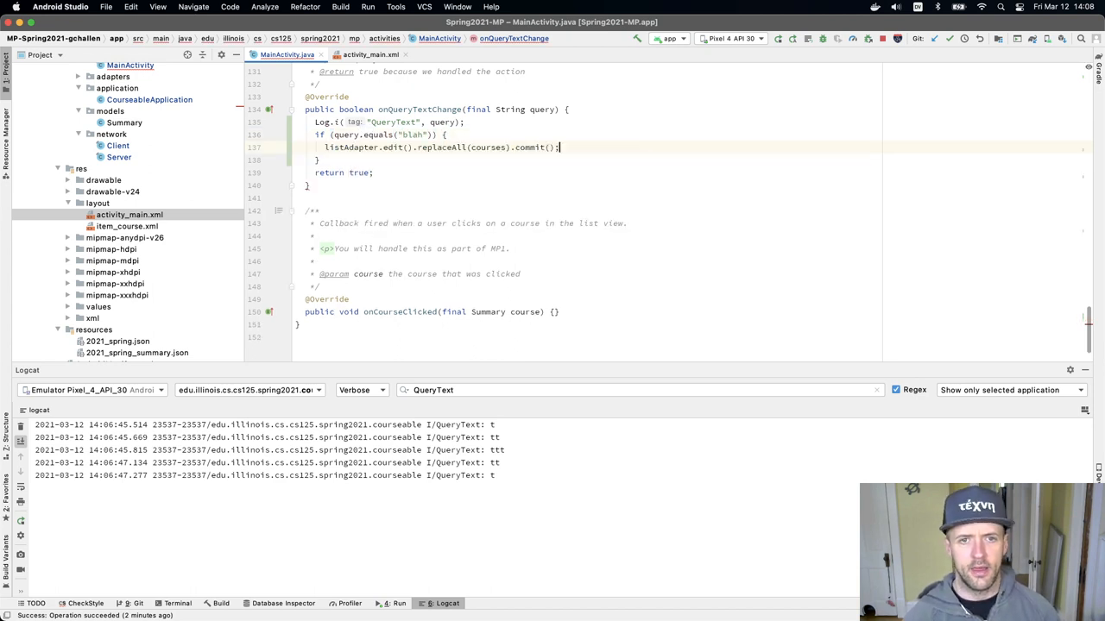
{"action": "double_click", "coordinate": [492, 147]}
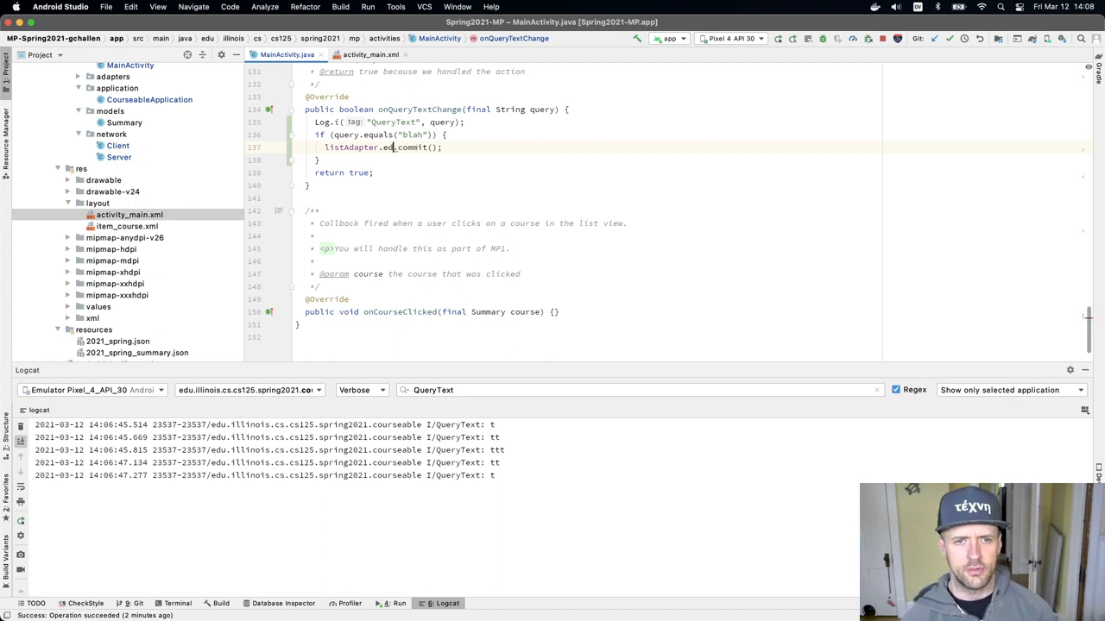
{"action": "type", "text": "cl"}
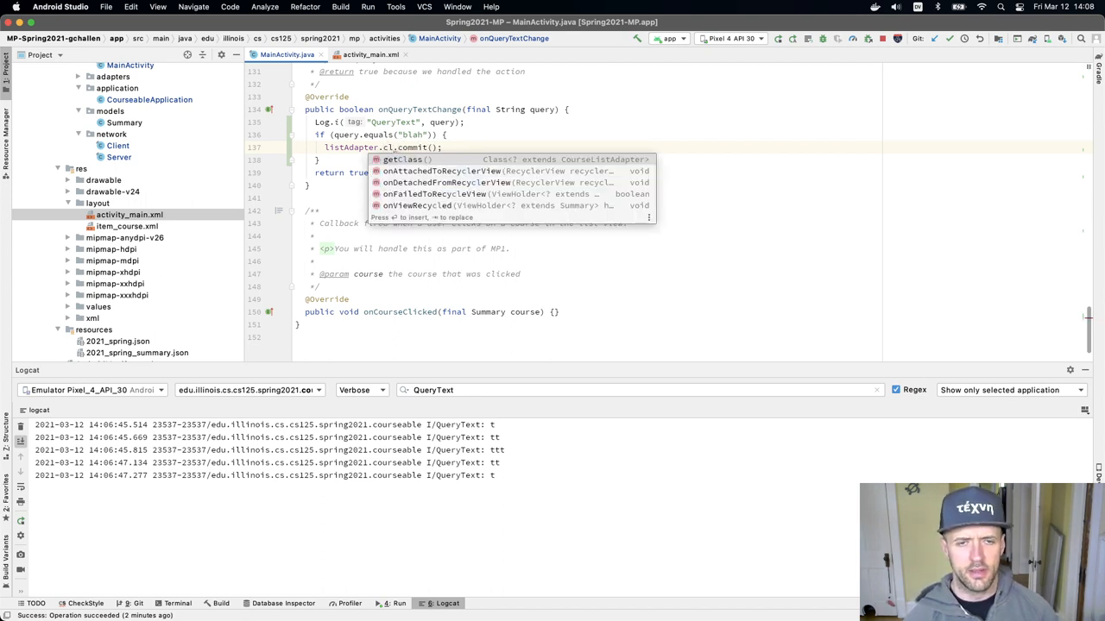
{"action": "type", "text": "edit()."}
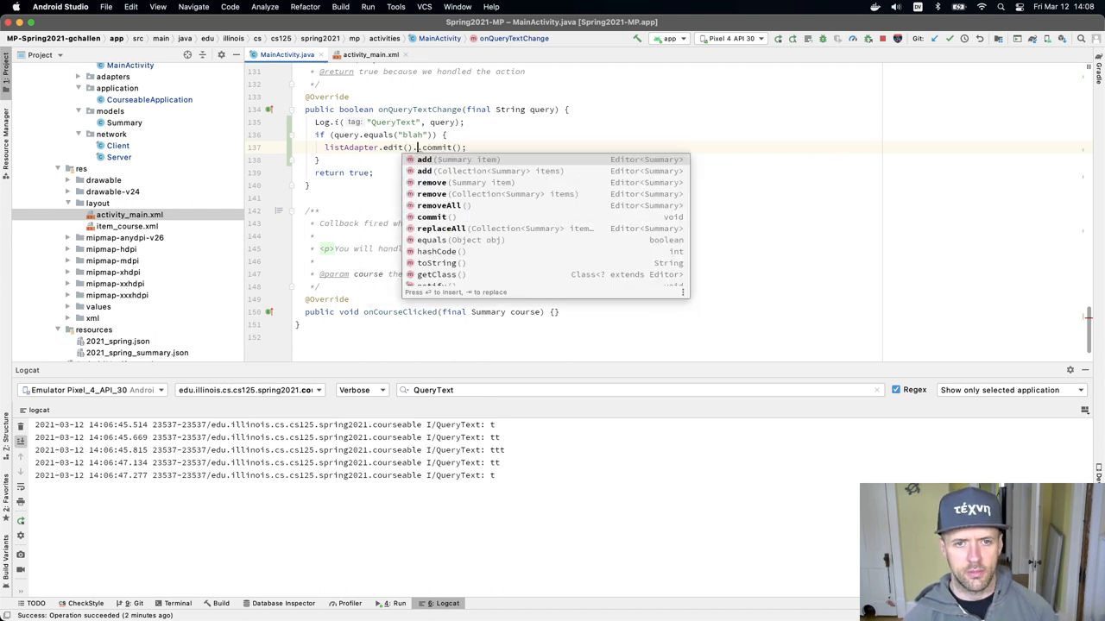
Add an else branch restoring all courses with replaceAll(courses).commit().
{"action": "left_click", "coordinate": [442, 206]}
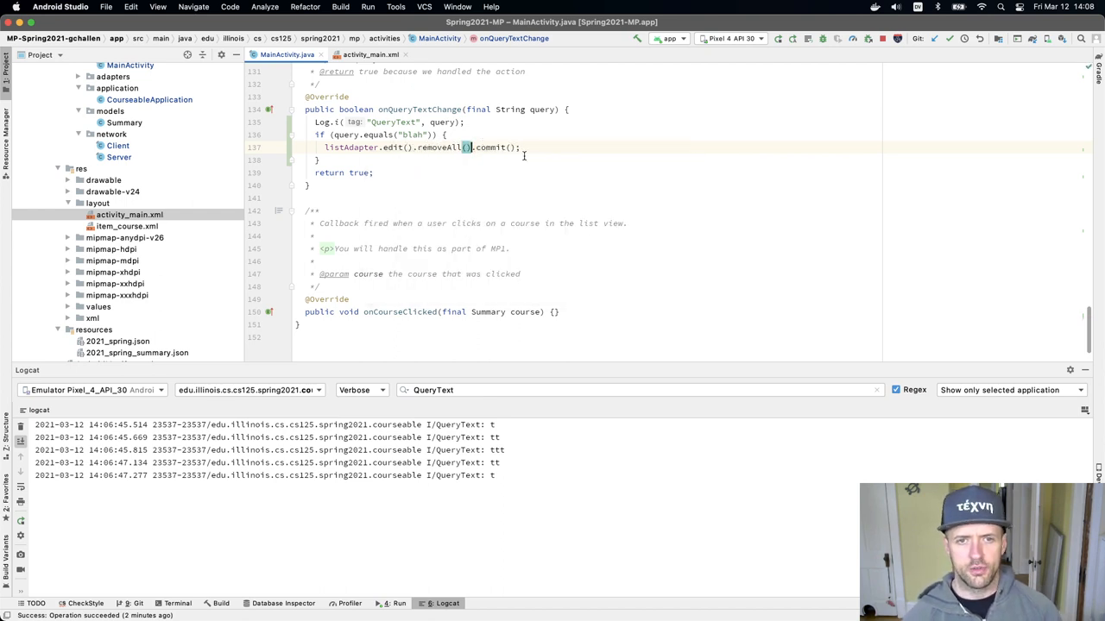
{"action": "type", "text": "else {"}
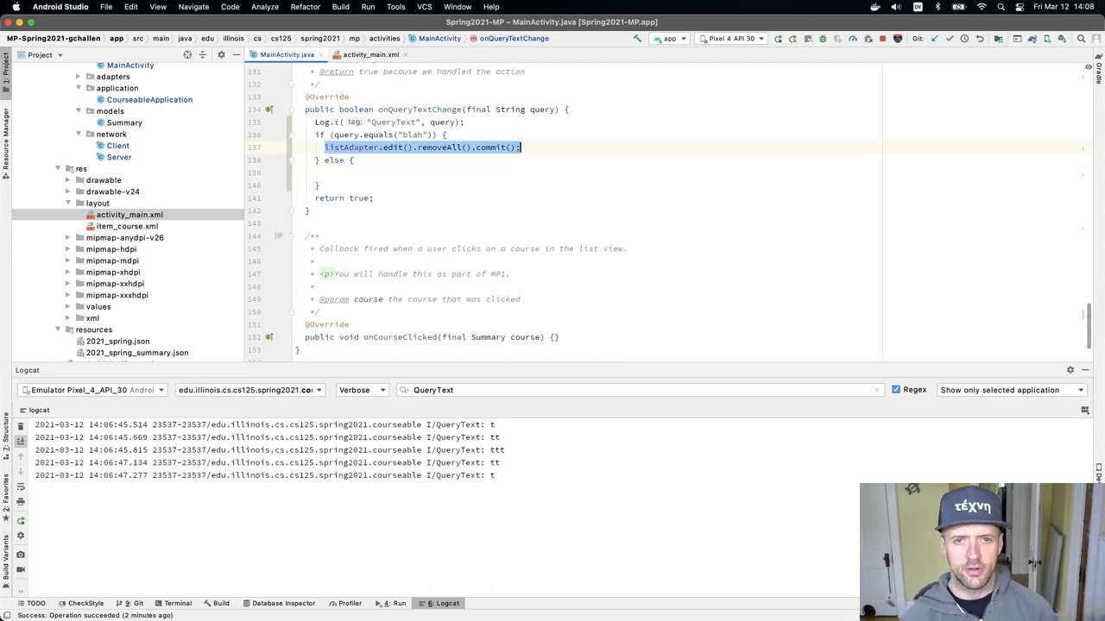
{"action": "type", "text": "listAdapter.edit().removeAll().co"}
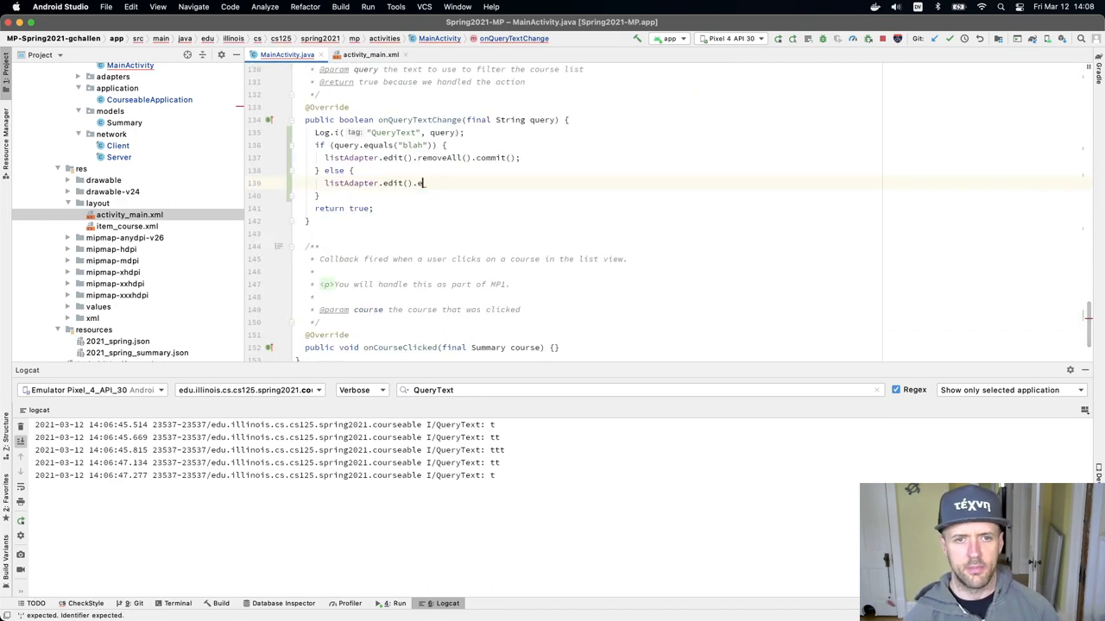
{"action": "type", "text": "replaceAll()"}
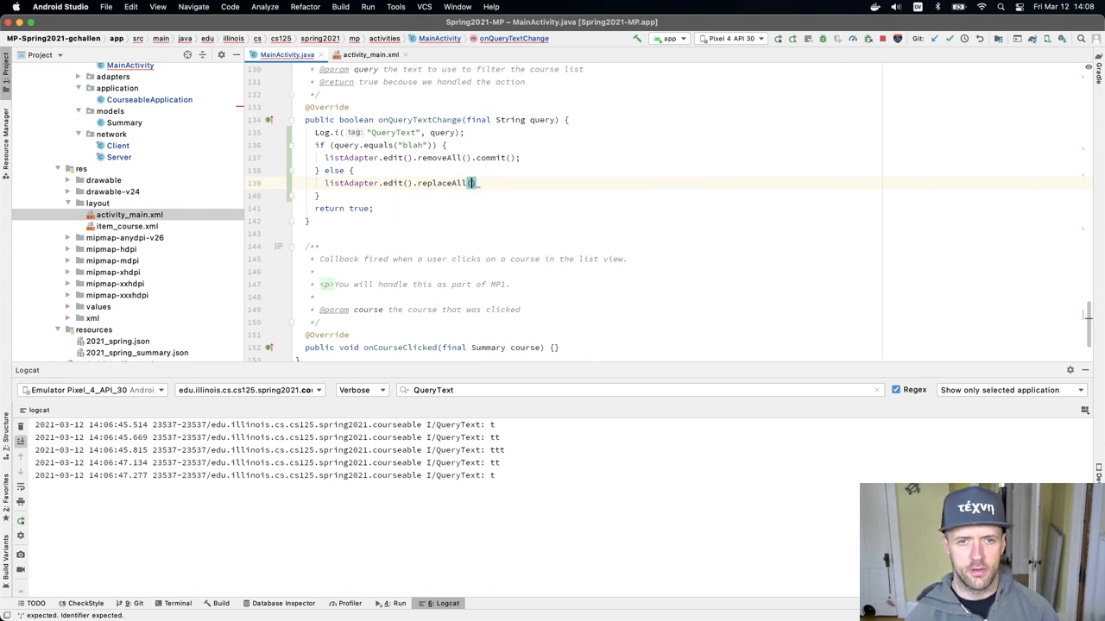
{"action": "type", "text": "courses).commit();"}
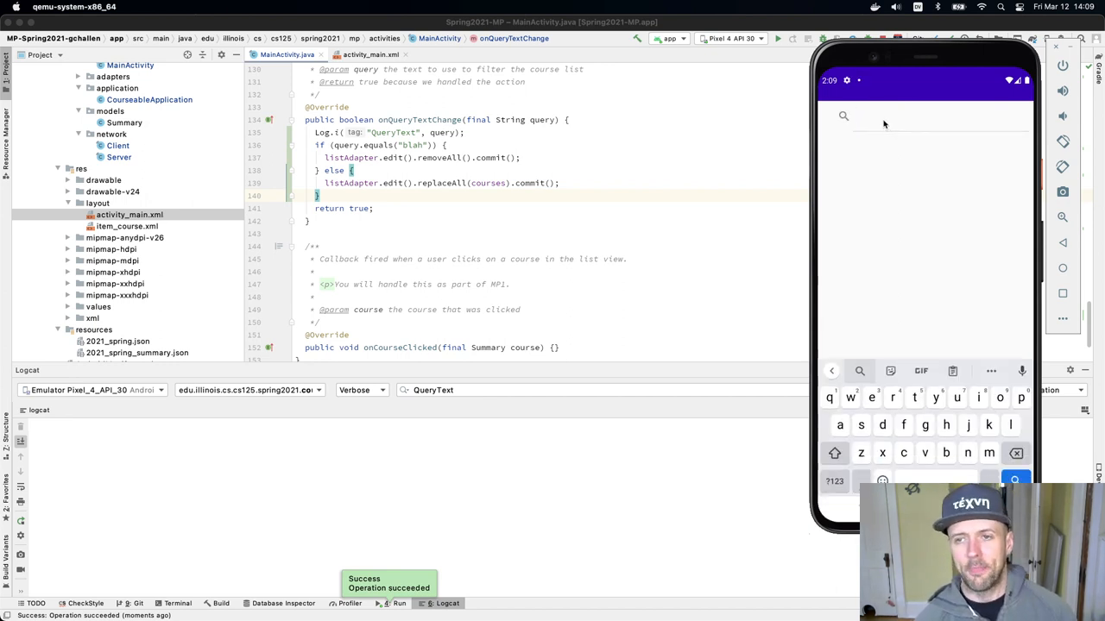
Type 'blah' into the app's search bar and return to the query field.
{"action": "type", "text": "blah"}
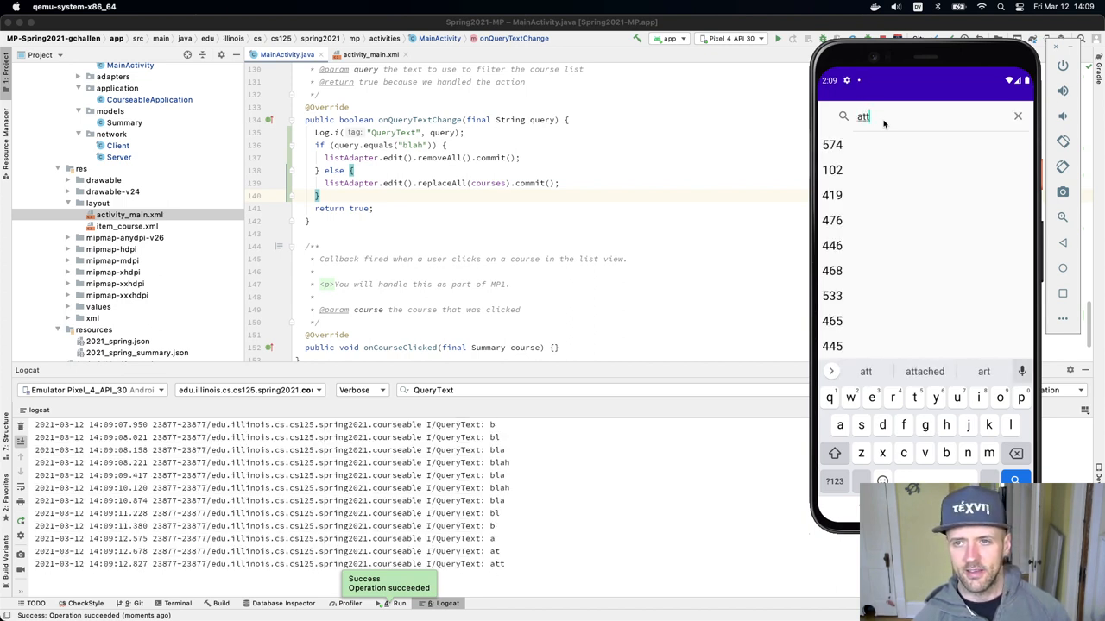
{"action": "left_click", "coordinate": [1018, 116]}
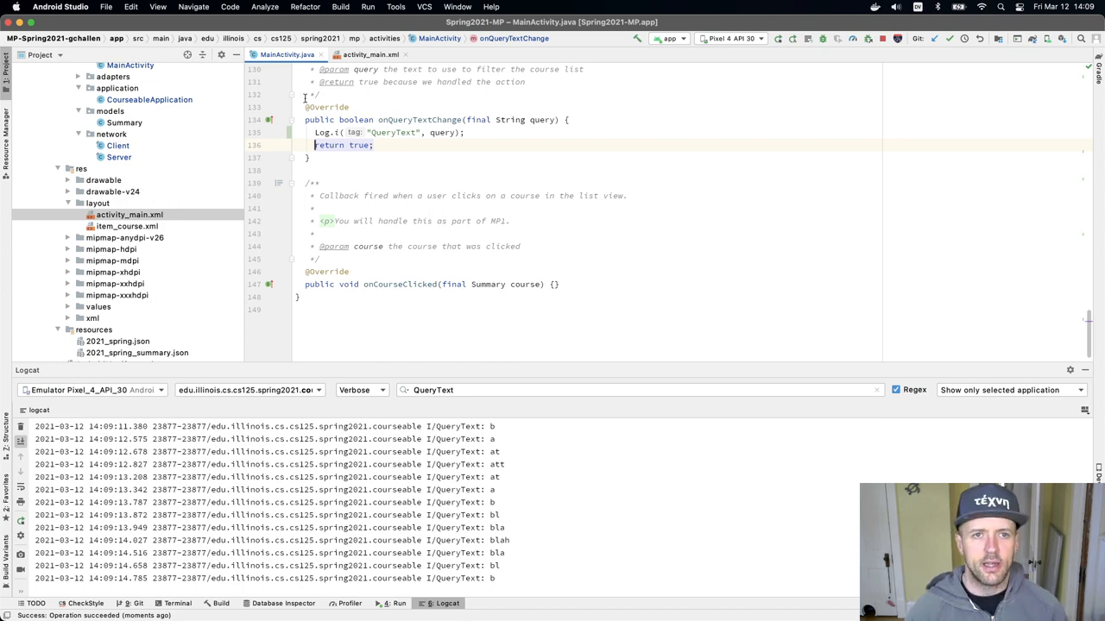
Bring up activity_main.xml, then item_course.xml in the layout designer.
{"action": "left_click", "coordinate": [372, 53]}
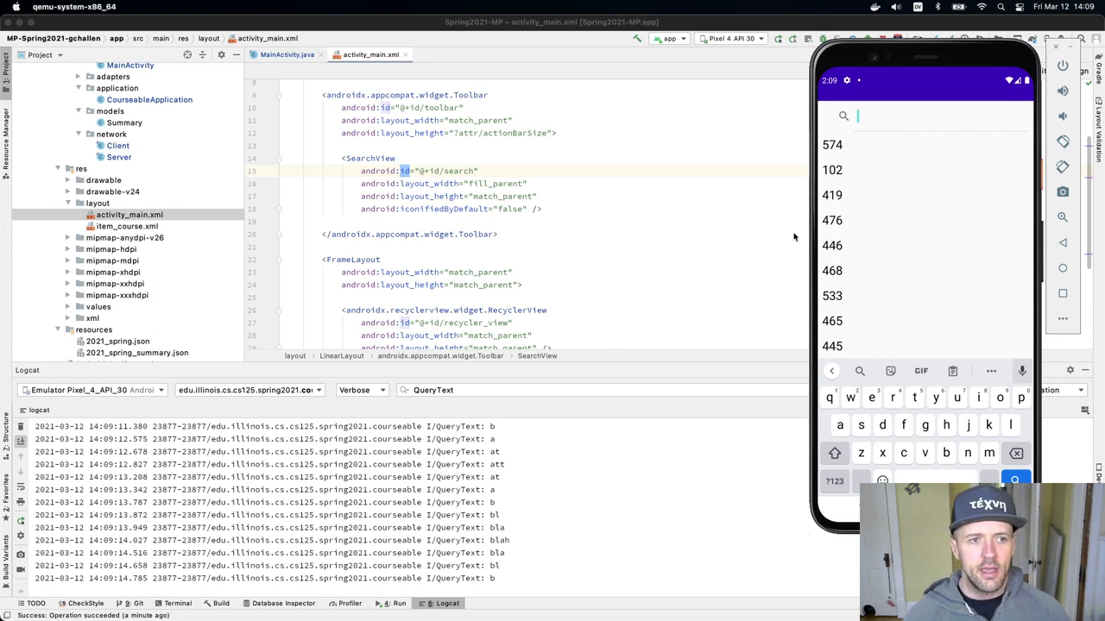
{"action": "left_click", "coordinate": [126, 226]}
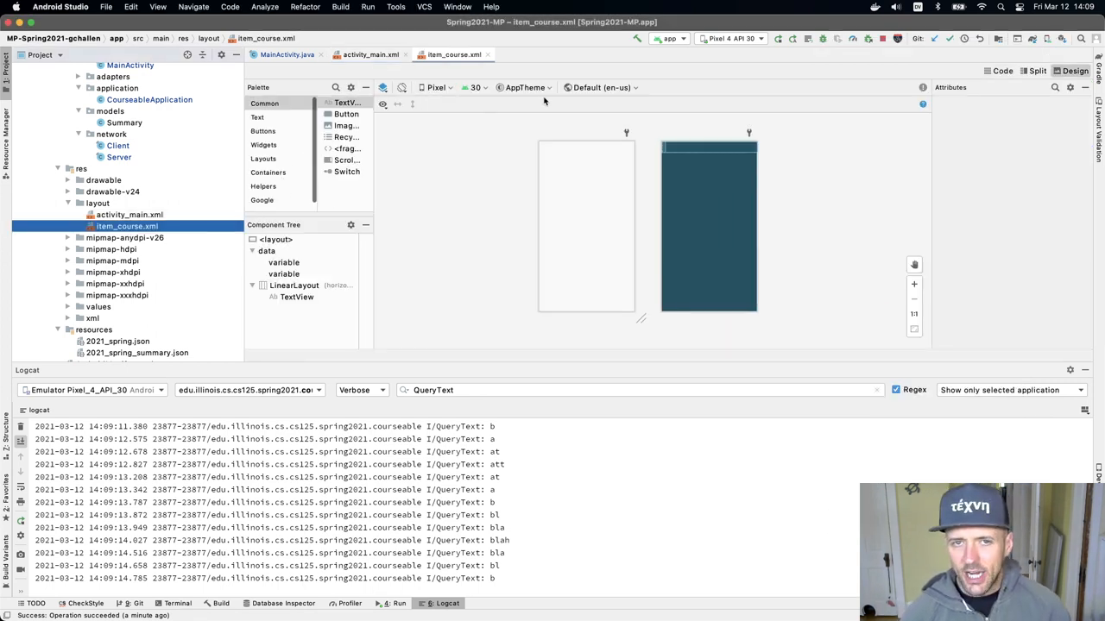
Change the course item TextView binding from @{model.number} to @{model.title} in XML code view.
{"action": "left_click", "coordinate": [994, 71]}
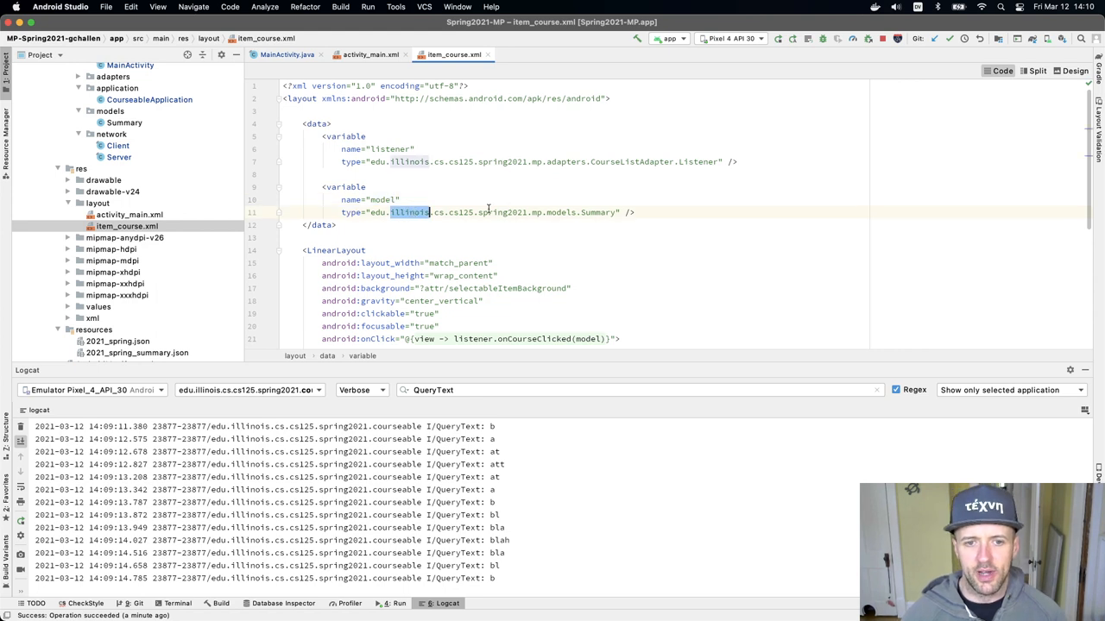
{"action": "scroll", "scroll_direction": "down", "scroll_amount": 3}
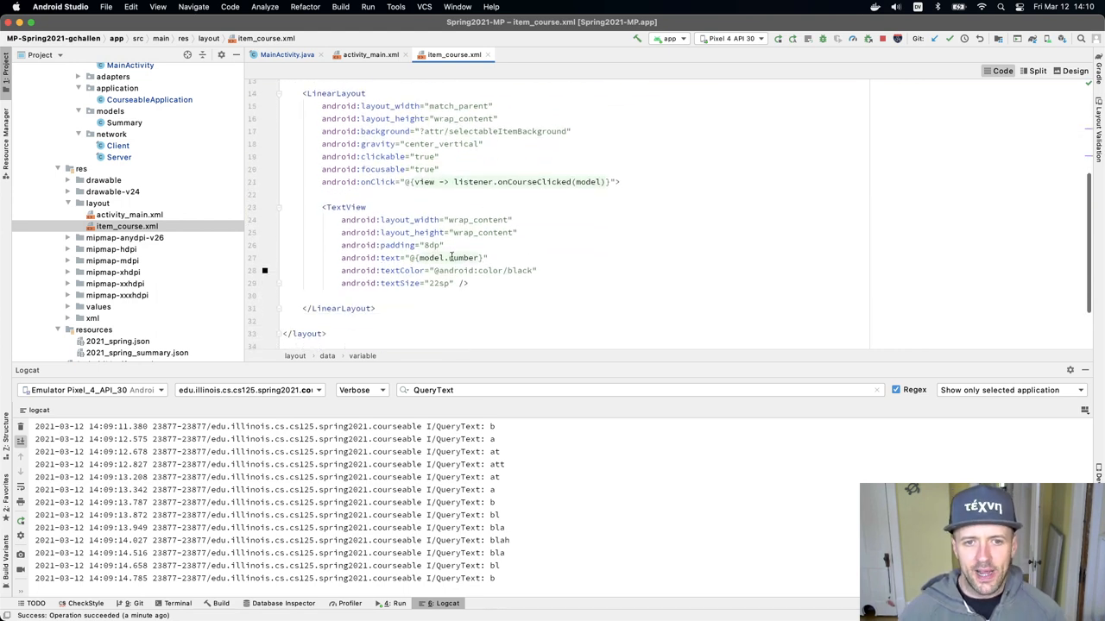
{"action": "double_click", "coordinate": [463, 257]}
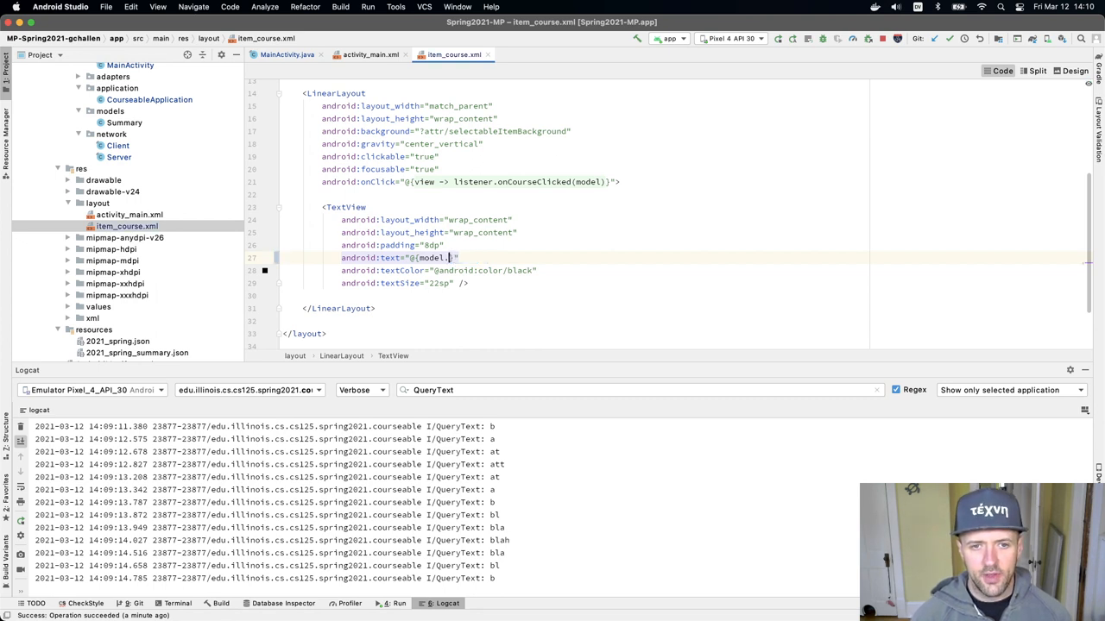
{"action": "type", "text": "title"}
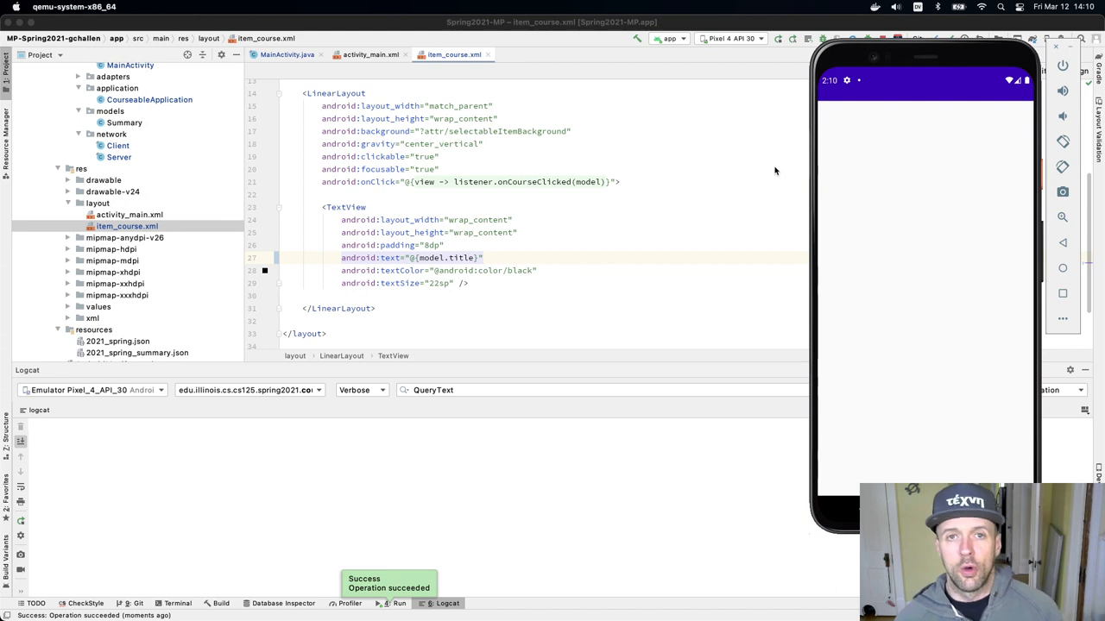
Return to the item_course.xml editor after checking the emulator.
{"action": "left_click", "coordinate": [924, 118]}
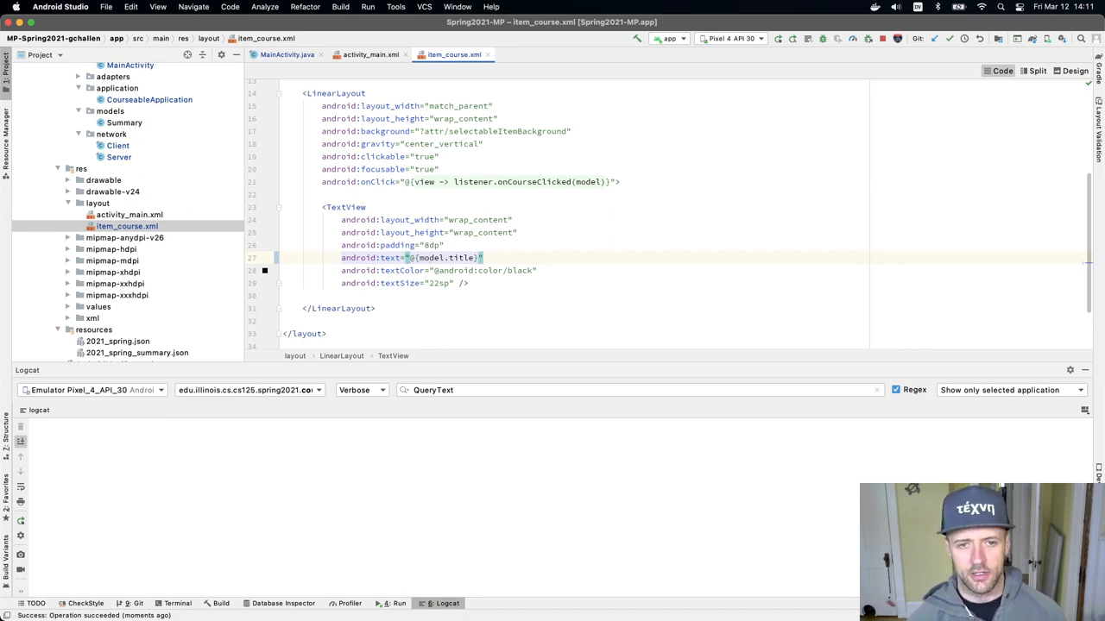
Prefix the item text with 'Yo', revert to the plain title binding, and show activity_main.xml.
{"action": "type", "text": "Yo"}
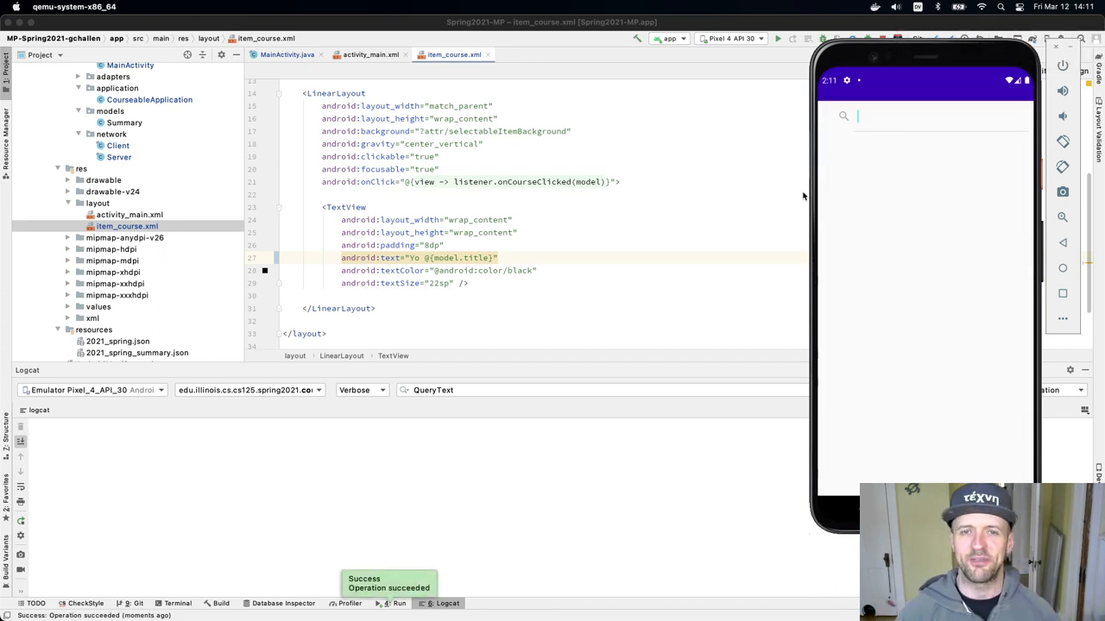
{"action": "left_click", "coordinate": [924, 116]}
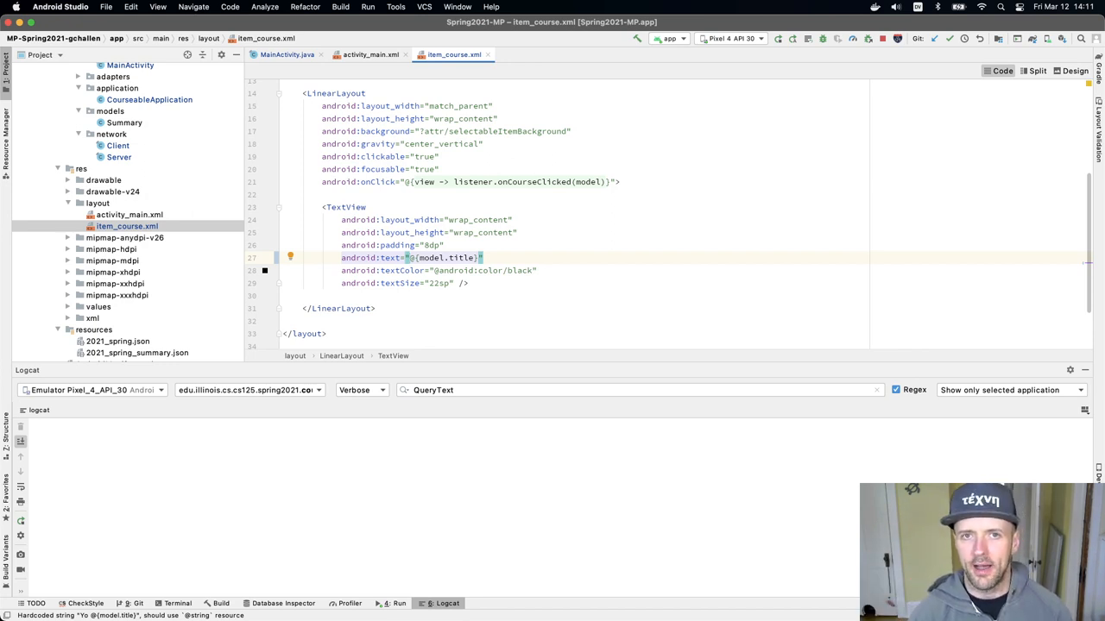
{"action": "left_click", "coordinate": [369, 53]}
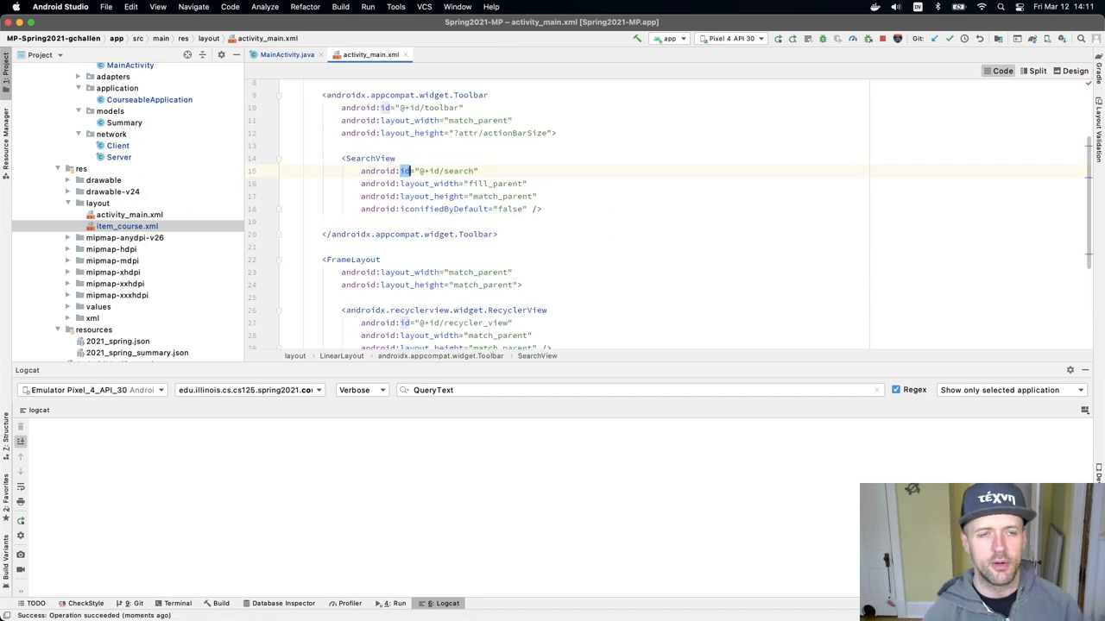
Return to MainActivity.java at the onQueryTextChange callback after the rebuild.
{"action": "left_click", "coordinate": [286, 54]}
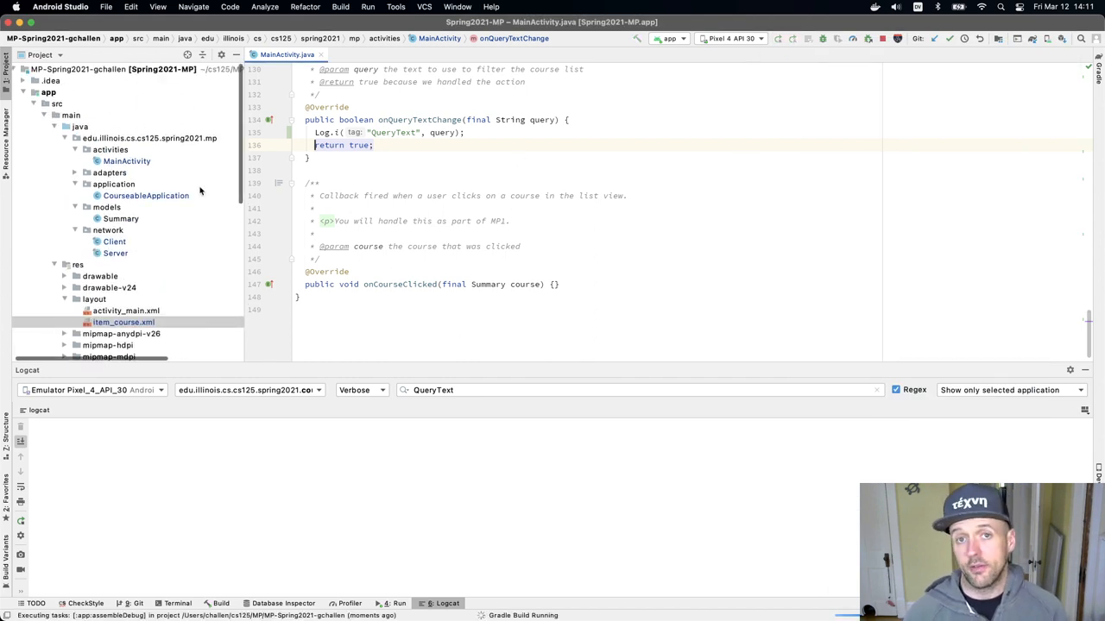
{"action": "scroll", "scroll_direction": "down", "scroll_amount": 3}
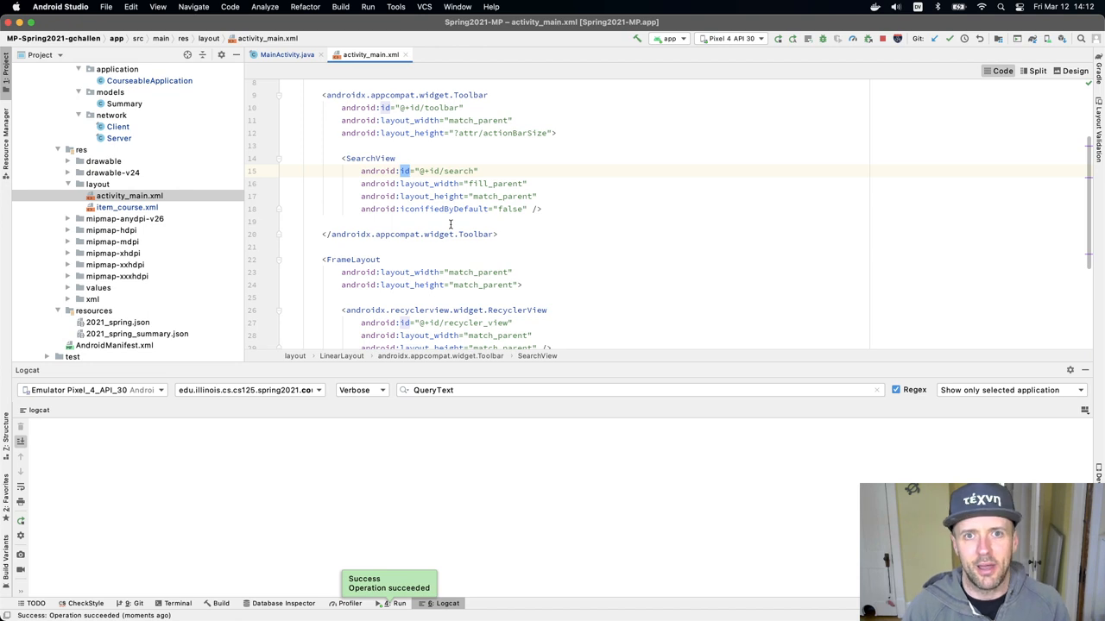
{"action": "left_click", "coordinate": [287, 53]}
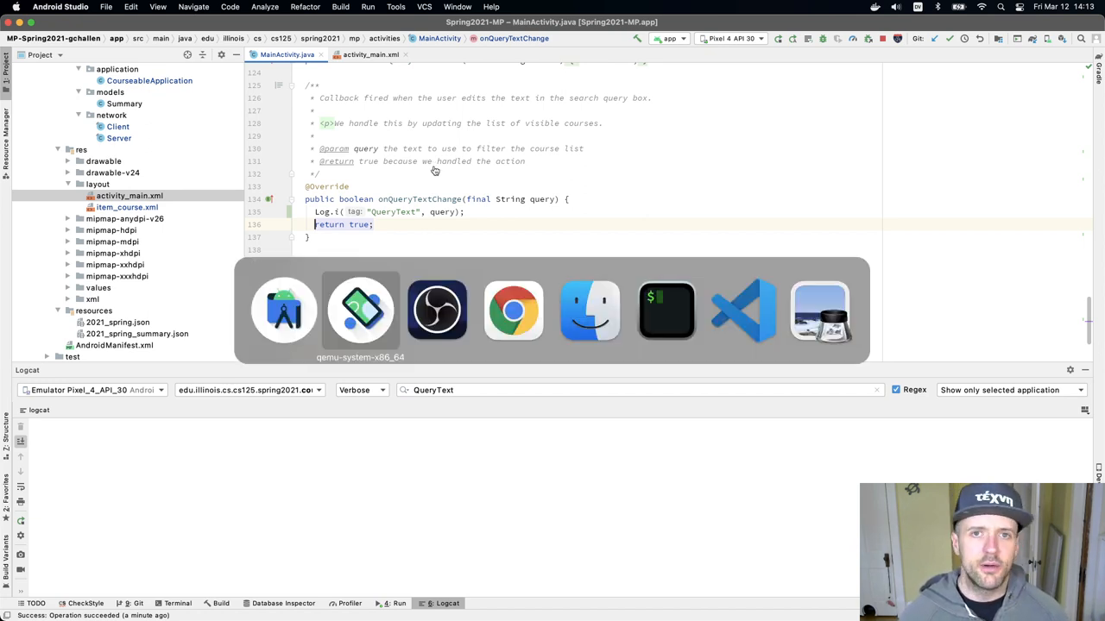
View the emulator's course list showing titles, then switch back to Android Studio.
{"action": "left_click", "coordinate": [359, 311]}
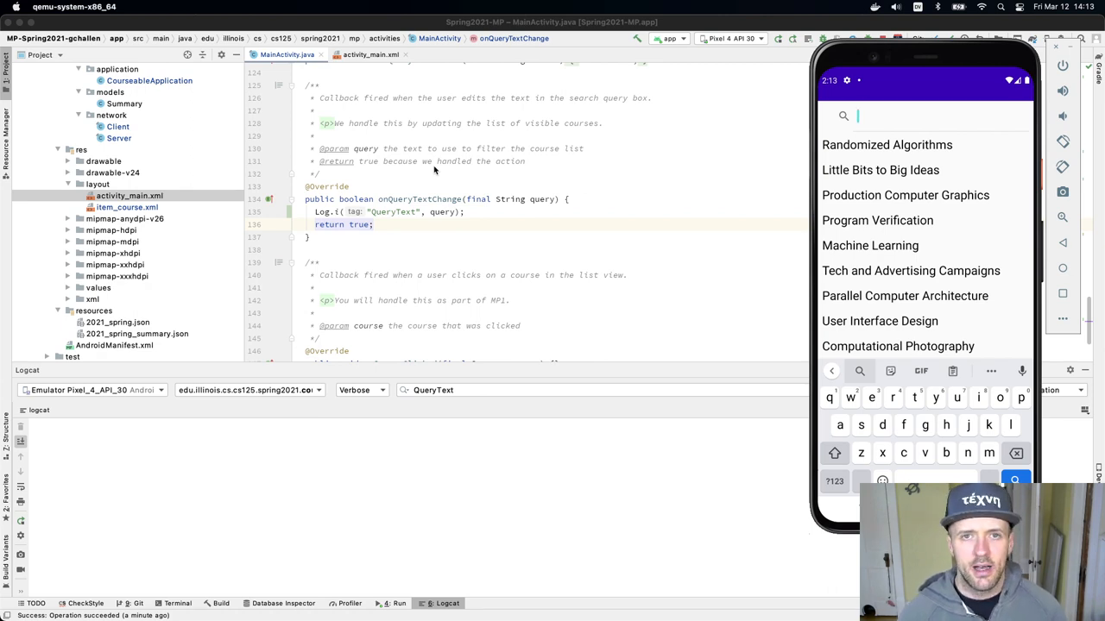
{"action": "key", "text": "cmd+tab"}
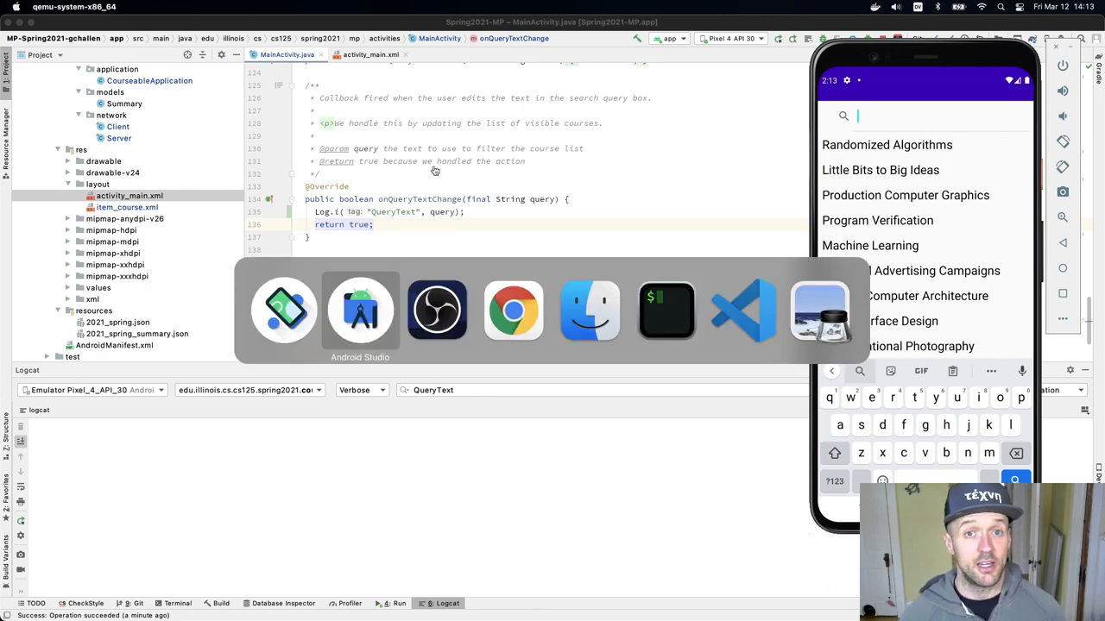